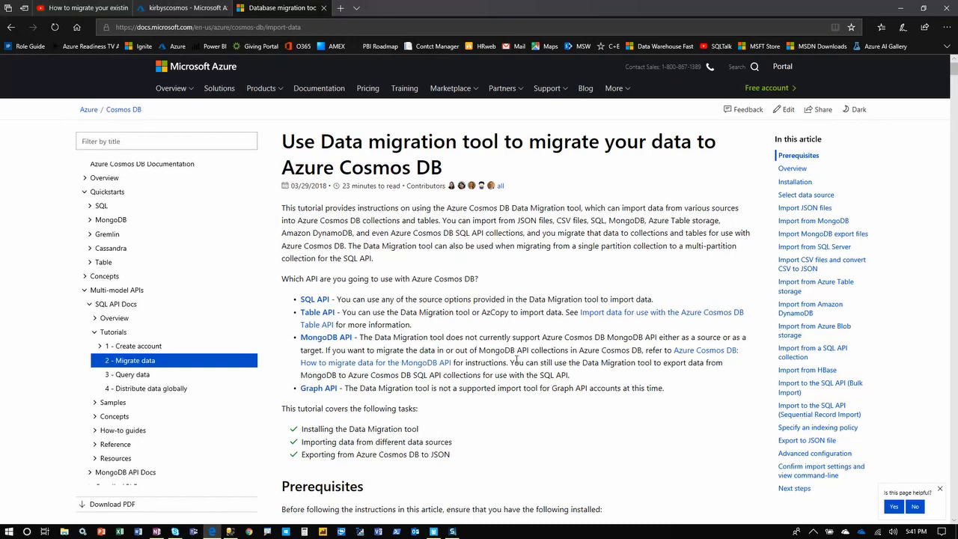
# Scroll the Azure Cosmos DB migration article down to its Installation section and download link.
pyautogui.scroll(-3)
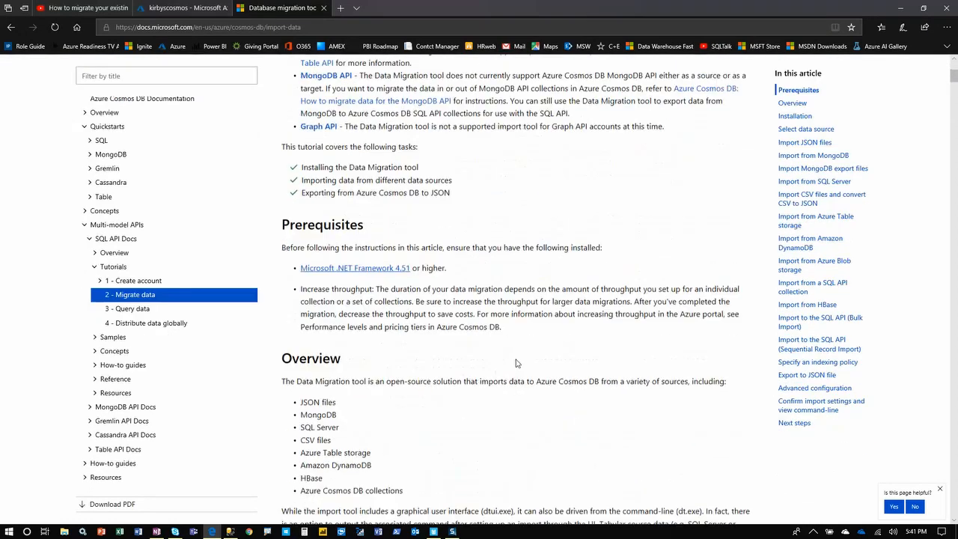
pyautogui.scroll(-3)
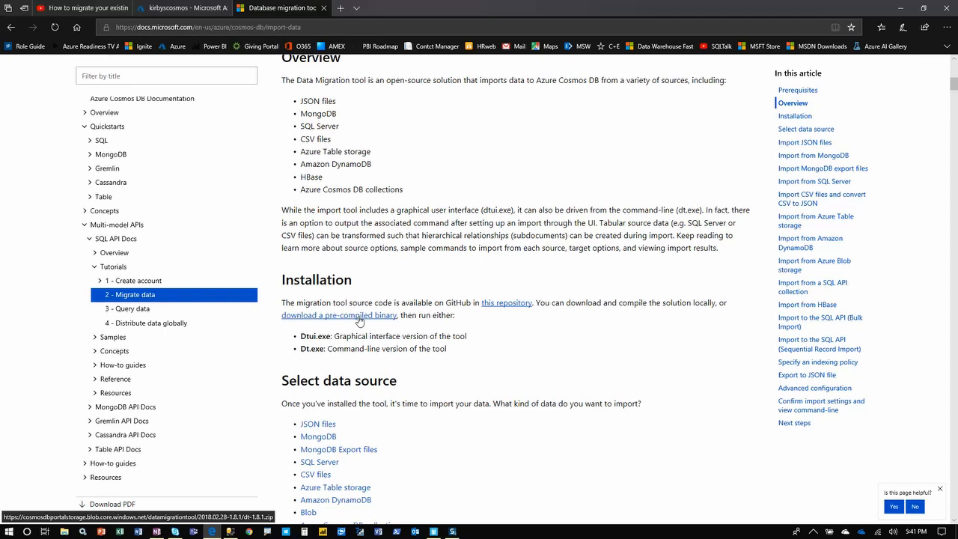
pyautogui.moveTo(359, 323)
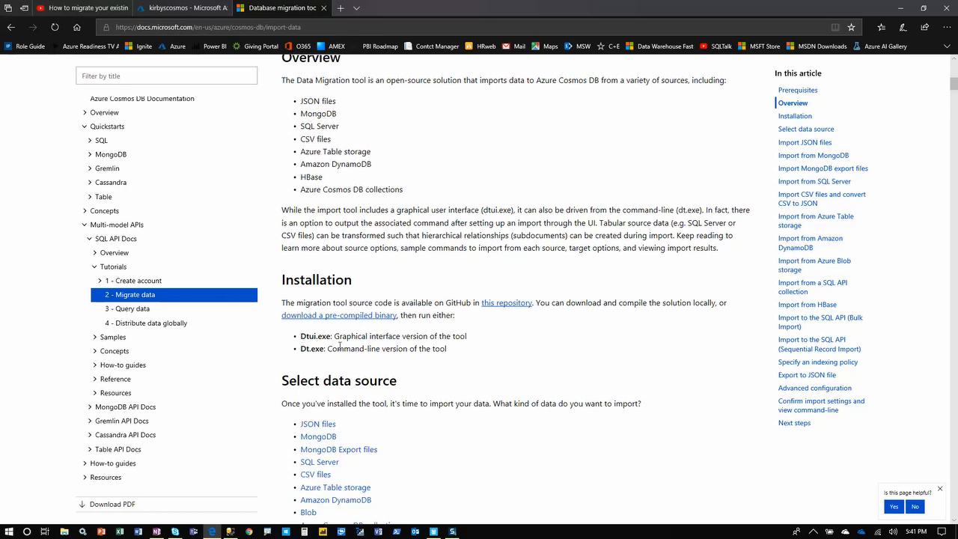
pyautogui.moveTo(901, 7)
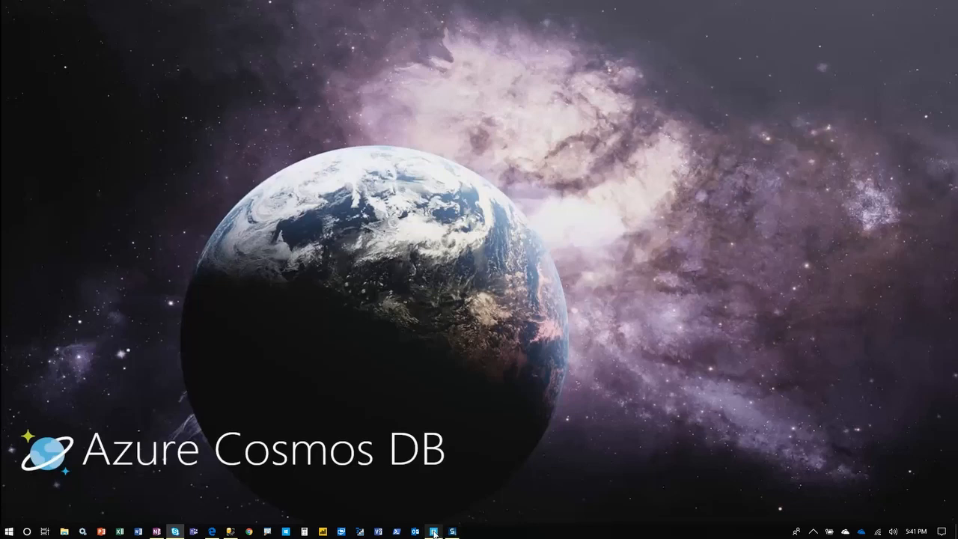
# Launch dtui.exe so the Data Migration Tool shows its Welcome page.
pyautogui.click(435, 532)
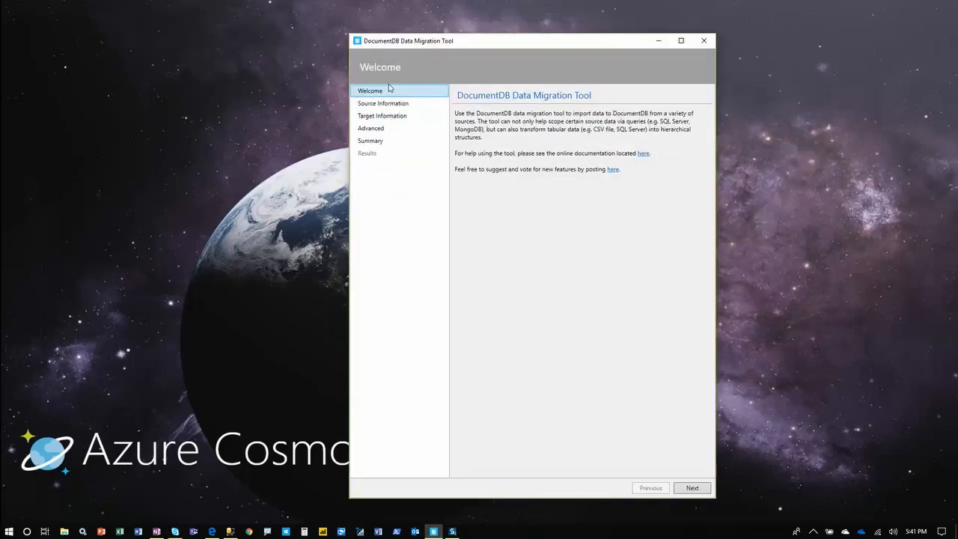
pyautogui.moveTo(662, 449)
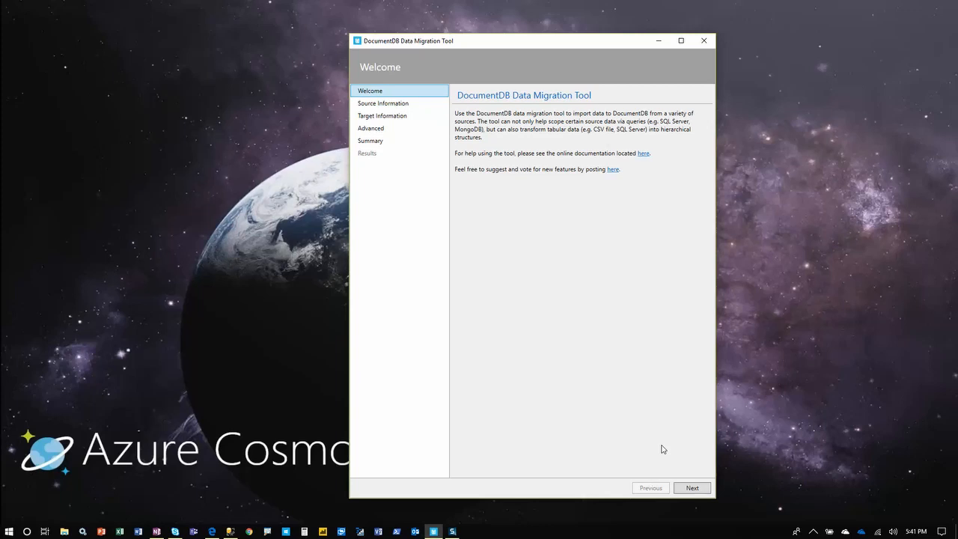
pyautogui.moveTo(644, 152)
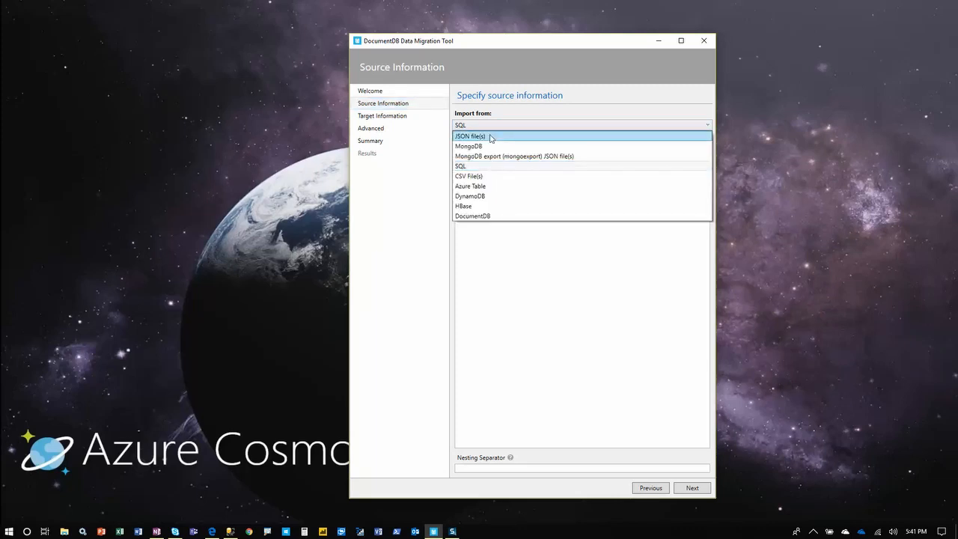
pyautogui.moveTo(491, 147)
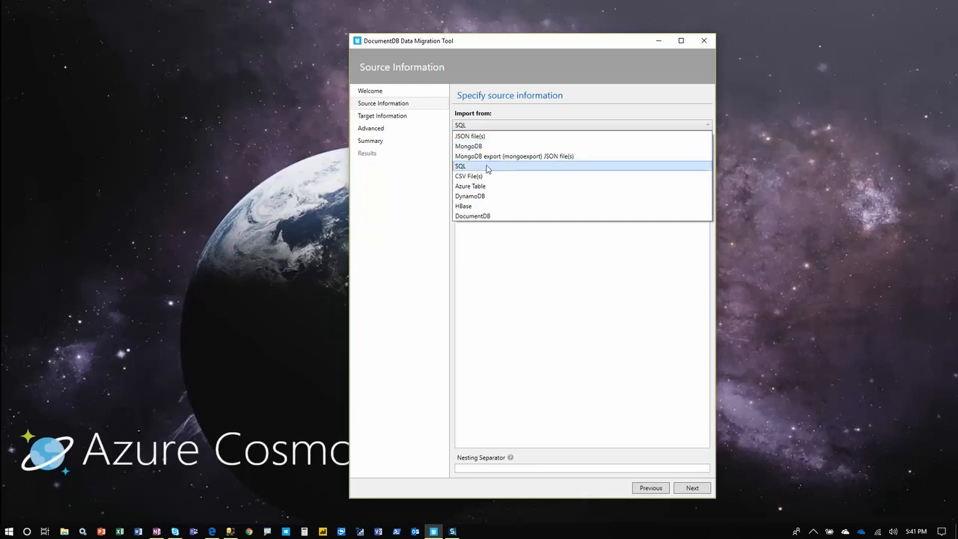
# Choose SQL as the import source with the AW connection string and the user_profile SELECT query.
pyautogui.click(461, 165)
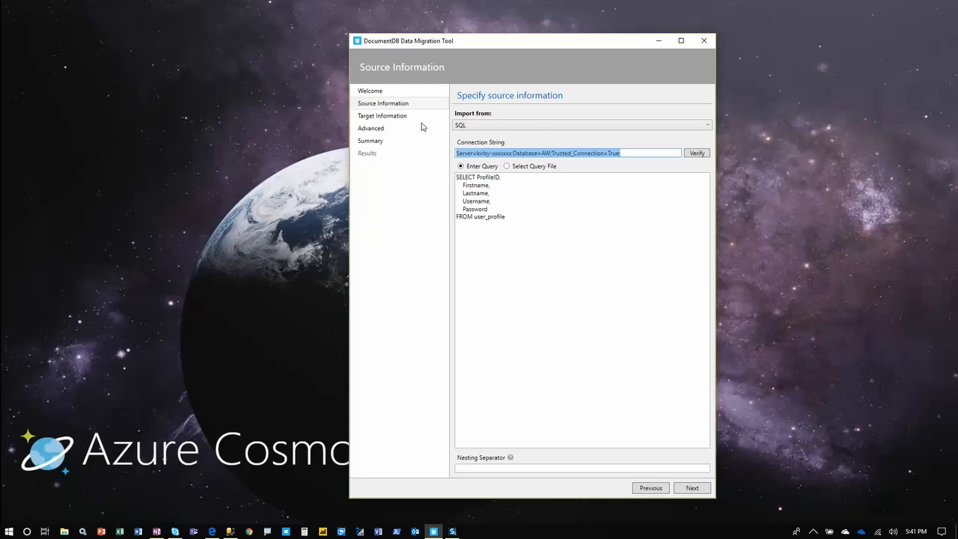
pyautogui.moveTo(698, 178)
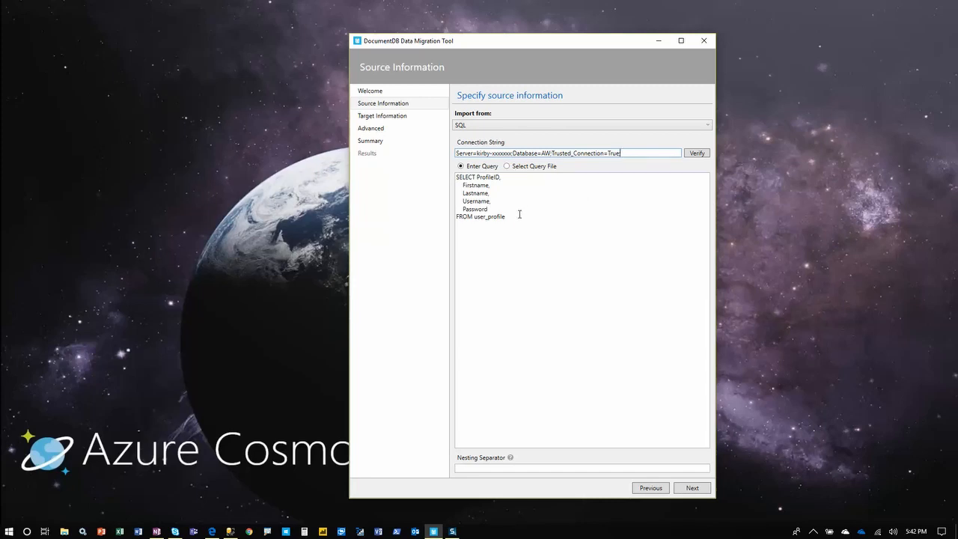
pyautogui.moveTo(461, 186); pyautogui.dragTo(505, 217)
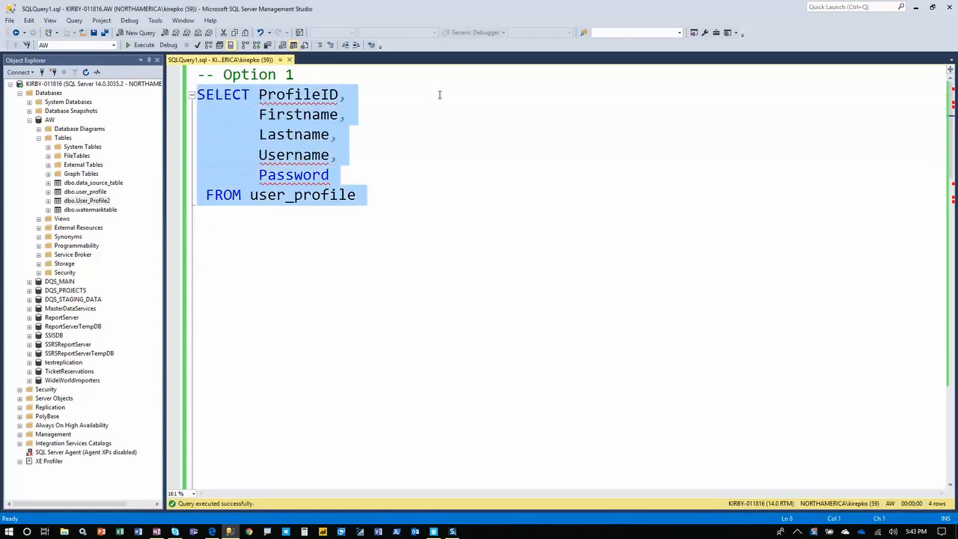
# Execute the user_profile query, returning four profile rows, then switch windows.
pyautogui.click(144, 45)
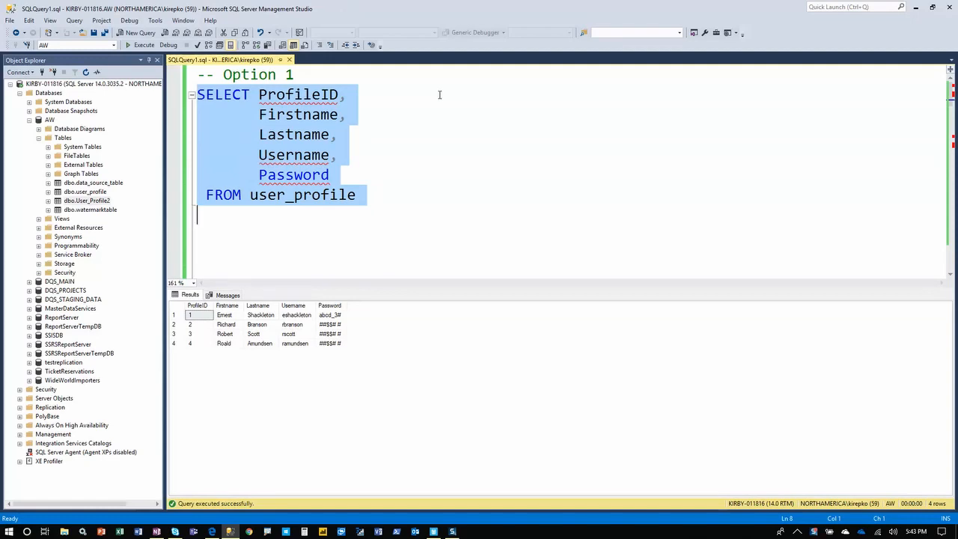
pyautogui.moveTo(231, 316)
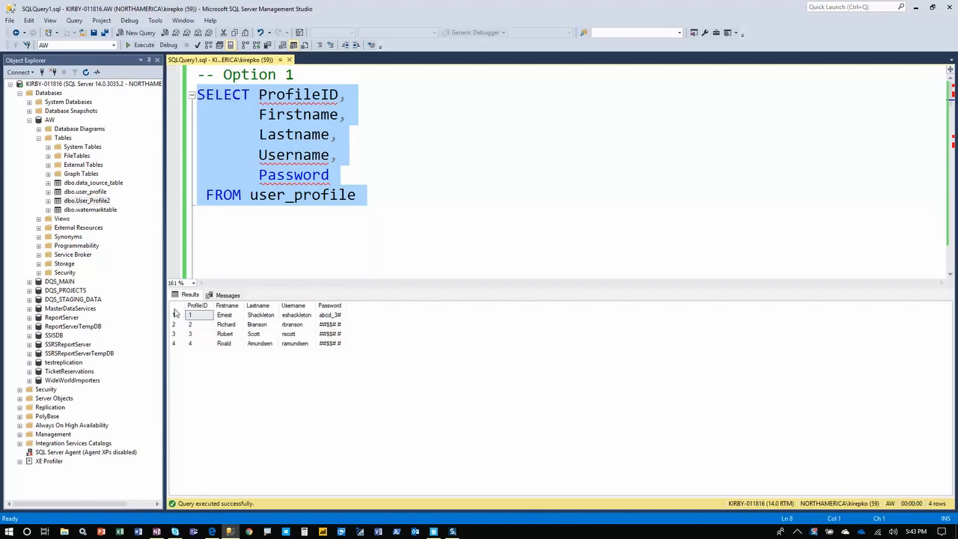
pyautogui.press('alt+tab')
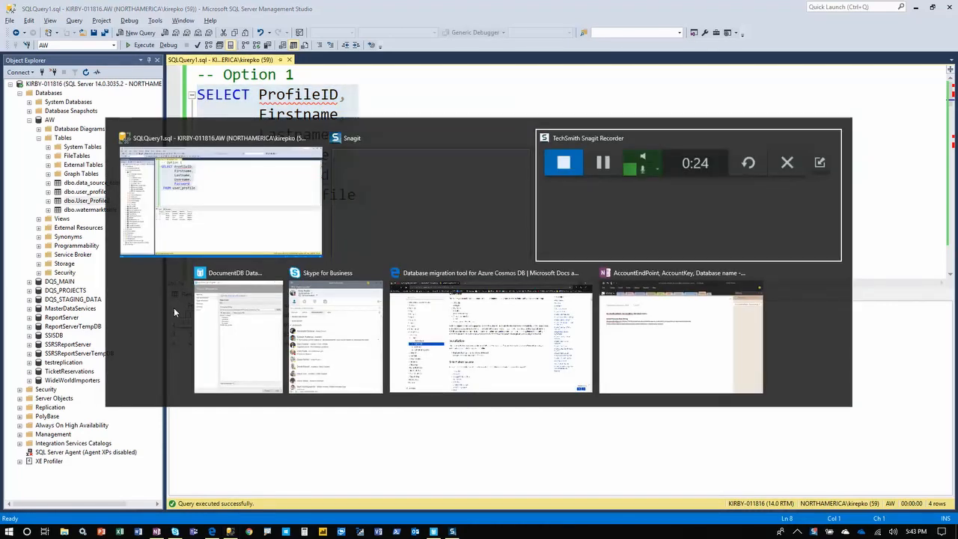
# Return to the migration tool and choose DocumentDB Bulk import as the target with the Cosmos DB connection string.
pyautogui.click(236, 273)
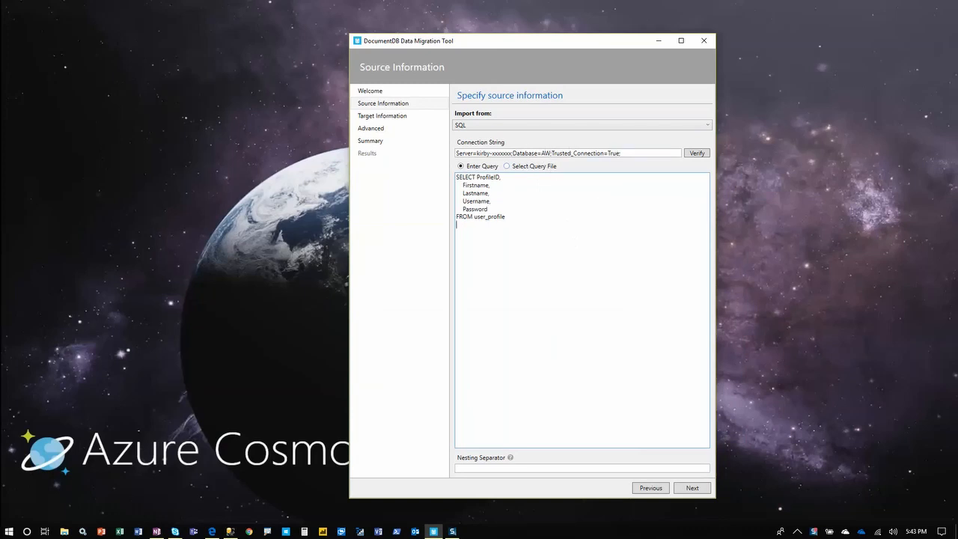
pyautogui.click(692, 488)
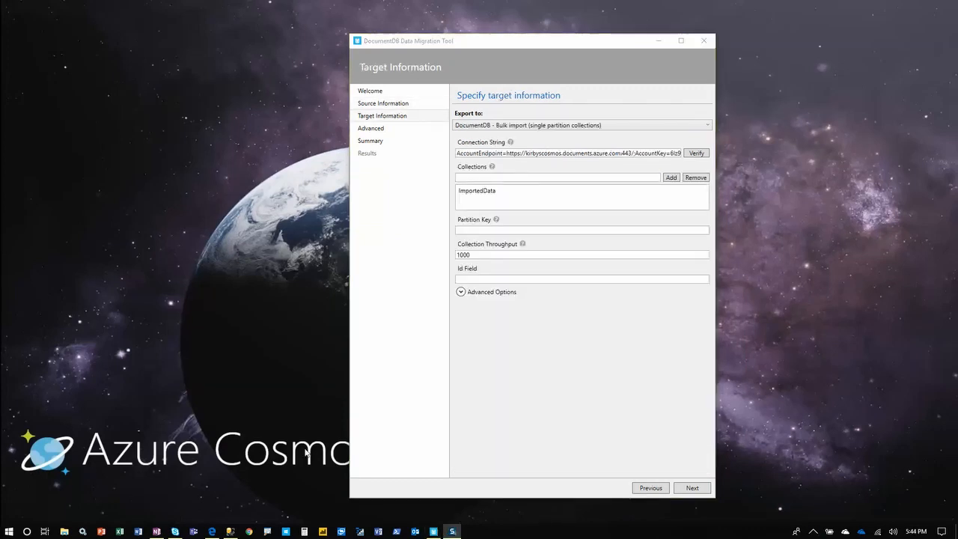
pyautogui.moveTo(472, 134)
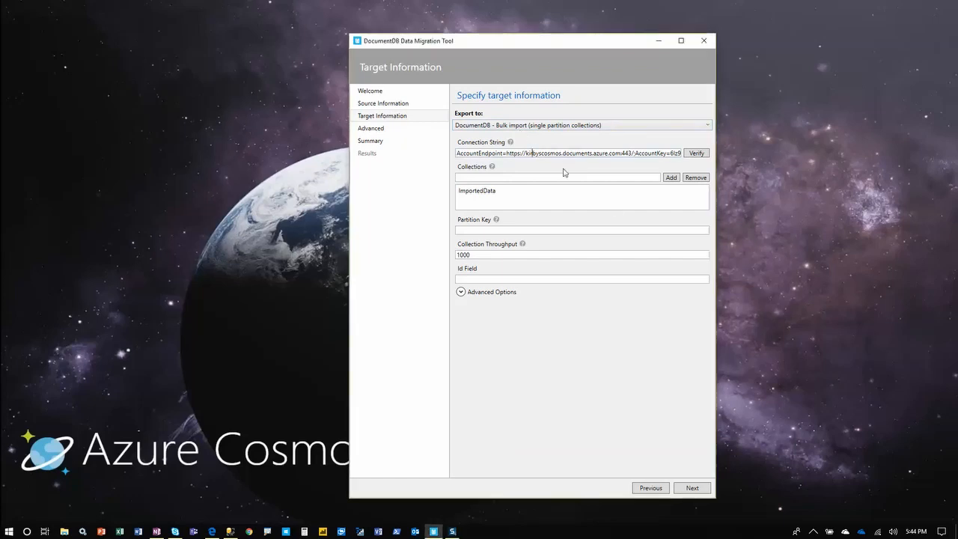
pyautogui.click(524, 190)
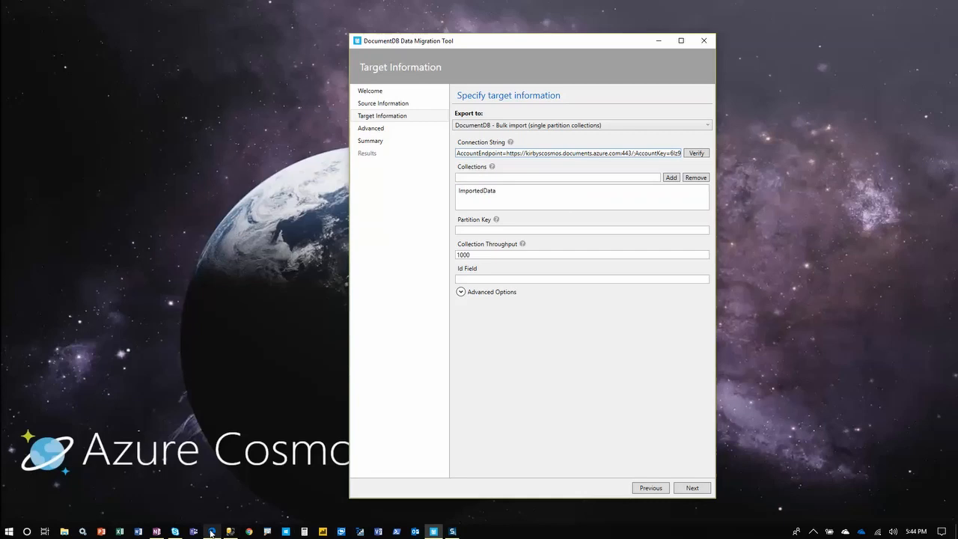
# Show the kirbyscosmos account's Keys page with its URI and connection strings.
pyautogui.click(212, 531)
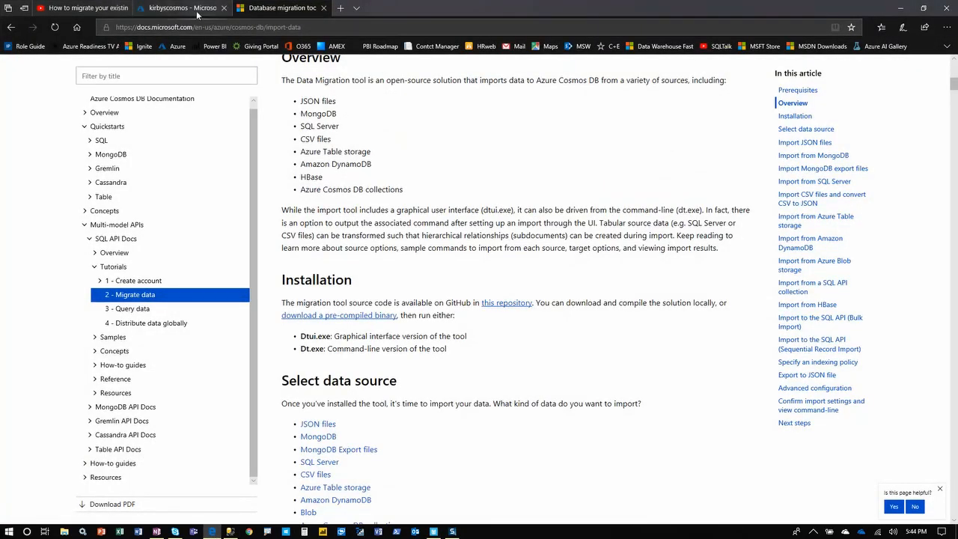
pyautogui.click(182, 9)
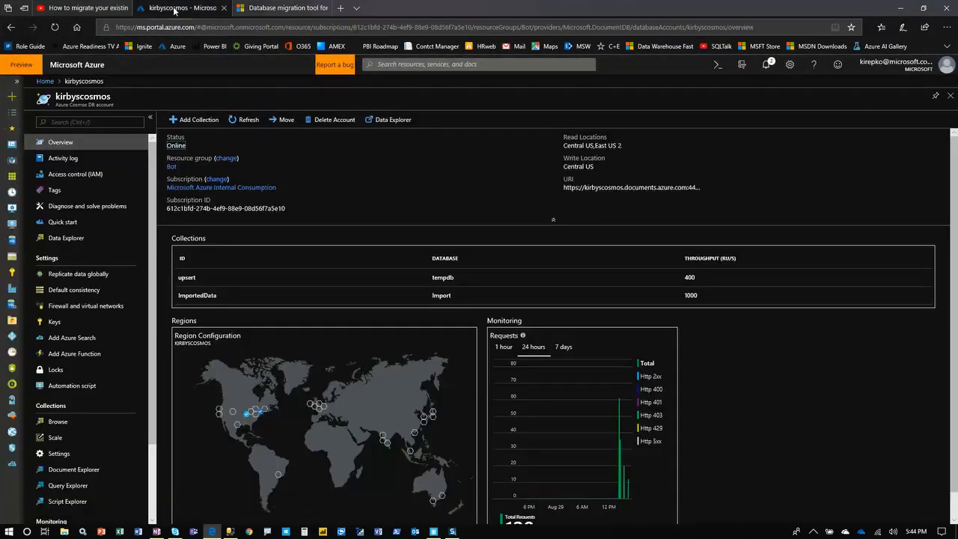
pyautogui.moveTo(96, 148)
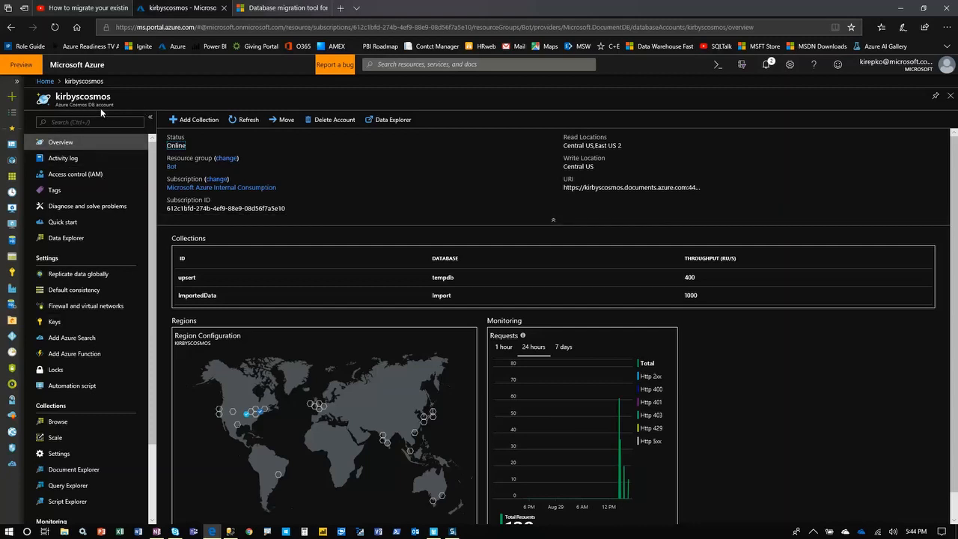
pyautogui.moveTo(54, 322)
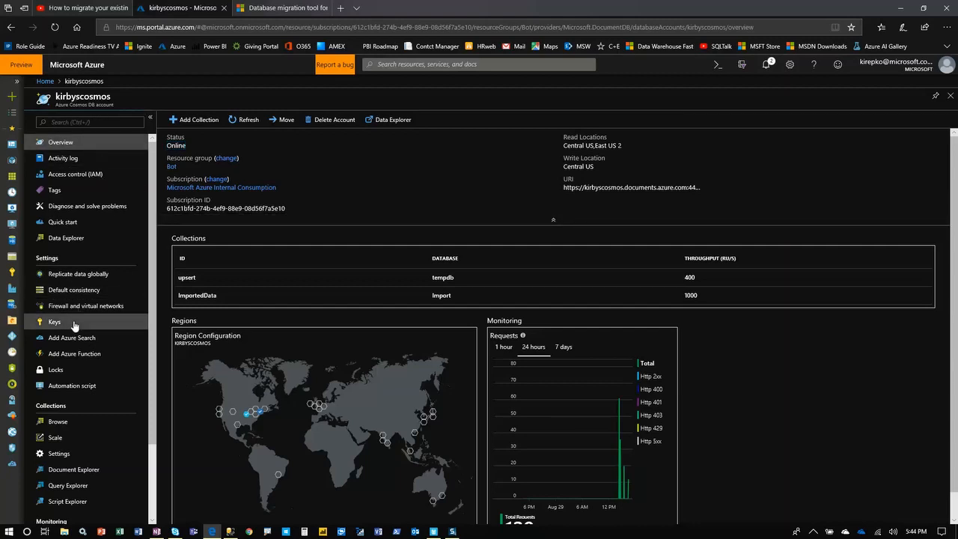
pyautogui.click(54, 322)
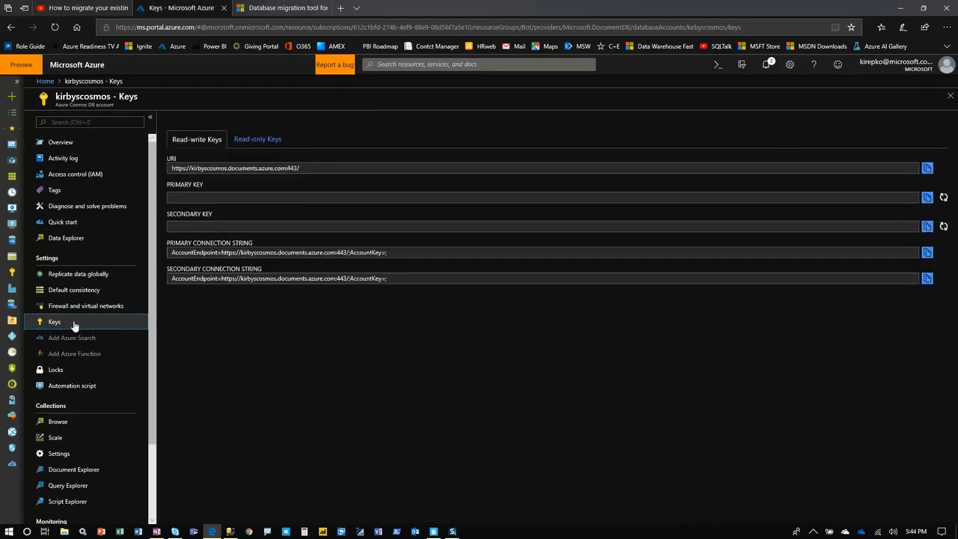
pyautogui.click(54, 320)
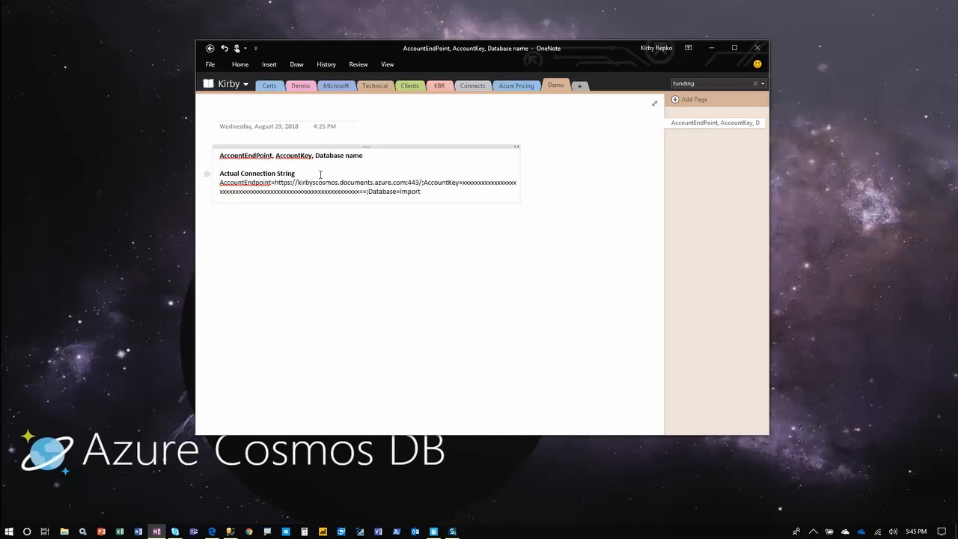
# Select the Cosmos DB connection string with Database=import on the OneNote Demo page.
pyautogui.doubleClick(244, 183)
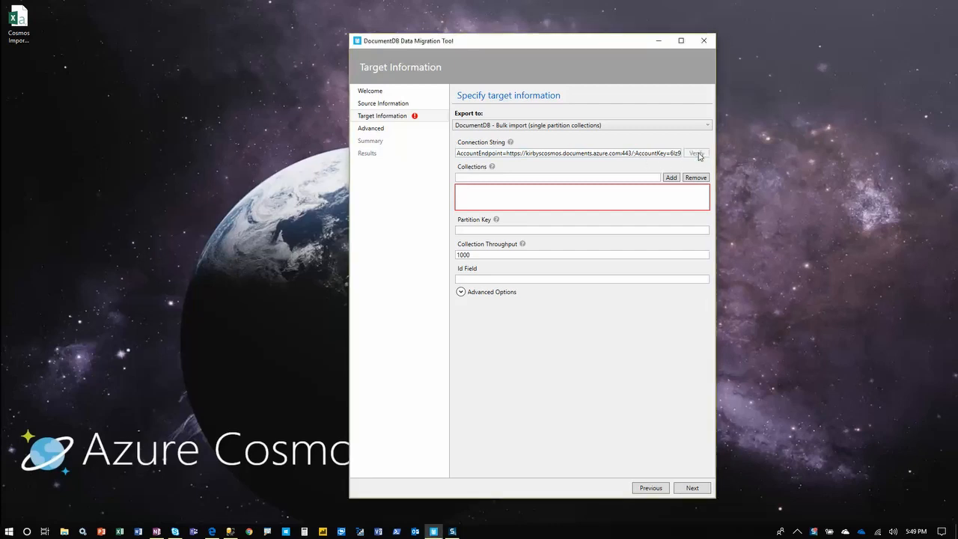
# Verify the Cosmos DB connection succeeds and add ImportedData as the target collection.
pyautogui.click(694, 153)
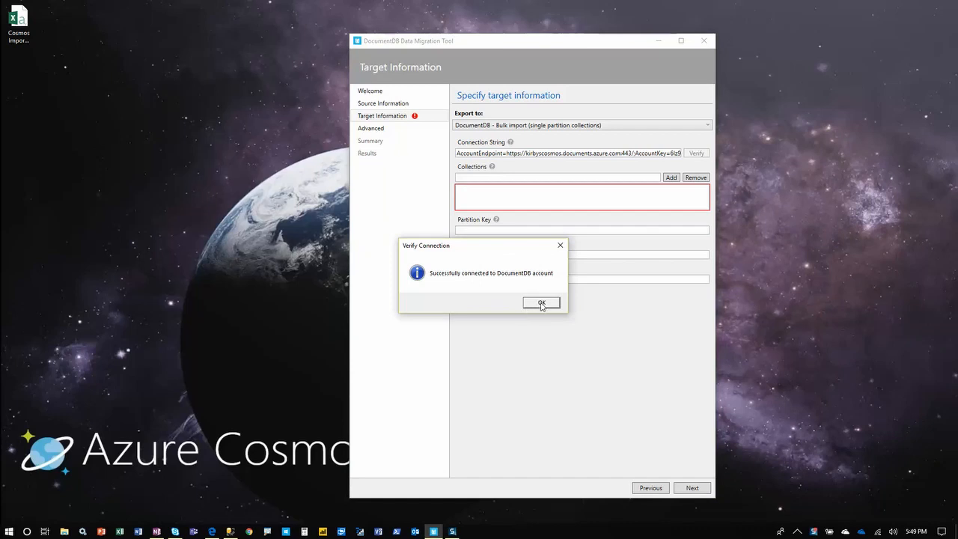
pyautogui.click(542, 302)
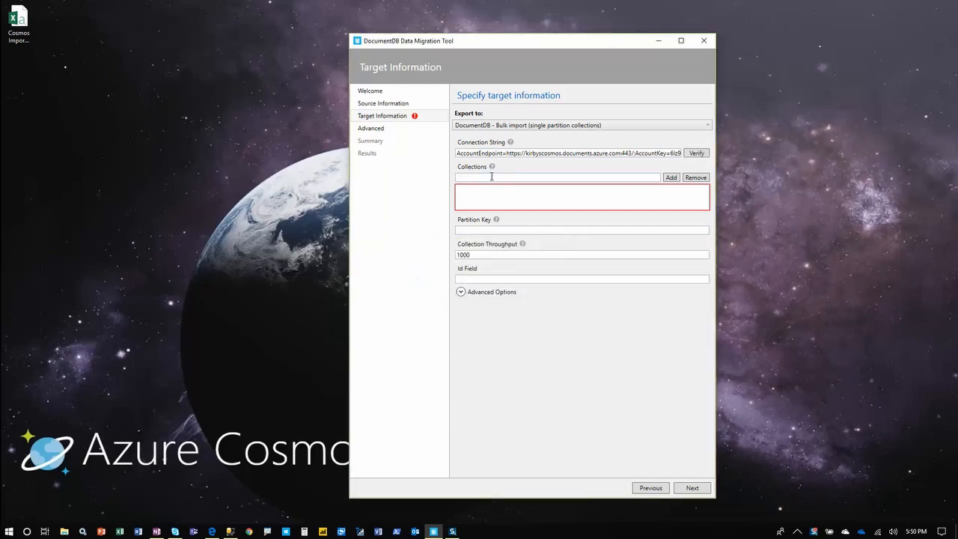
pyautogui.write('ImportedData')
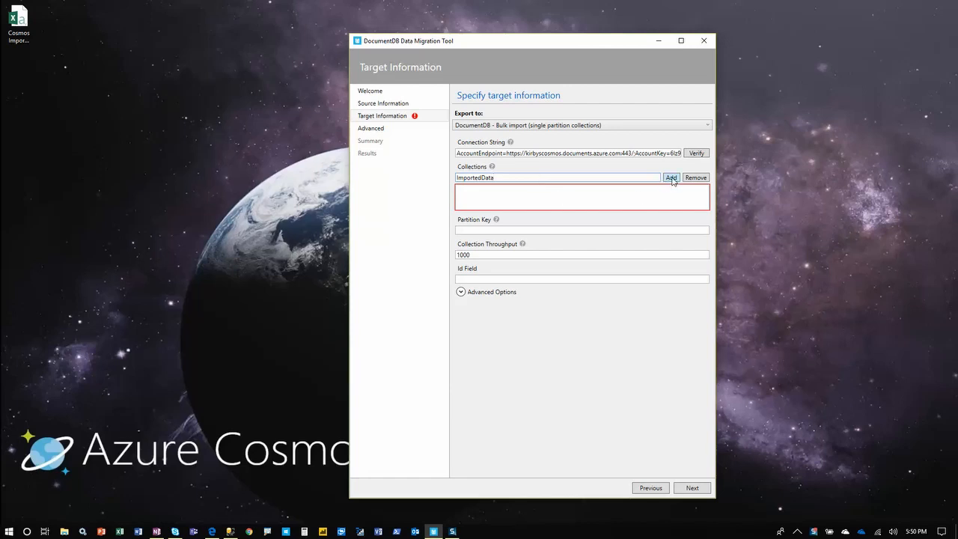
pyautogui.click(671, 176)
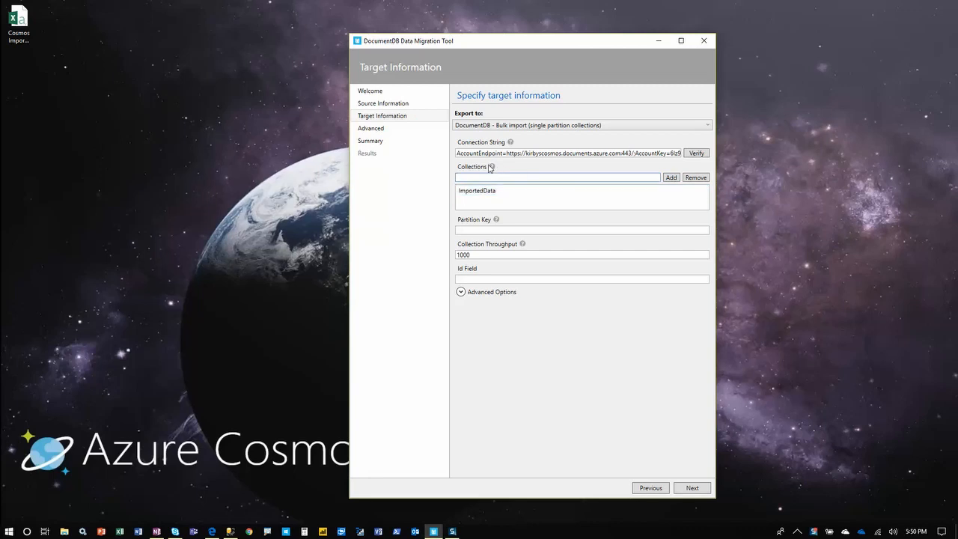
pyautogui.moveTo(491, 167)
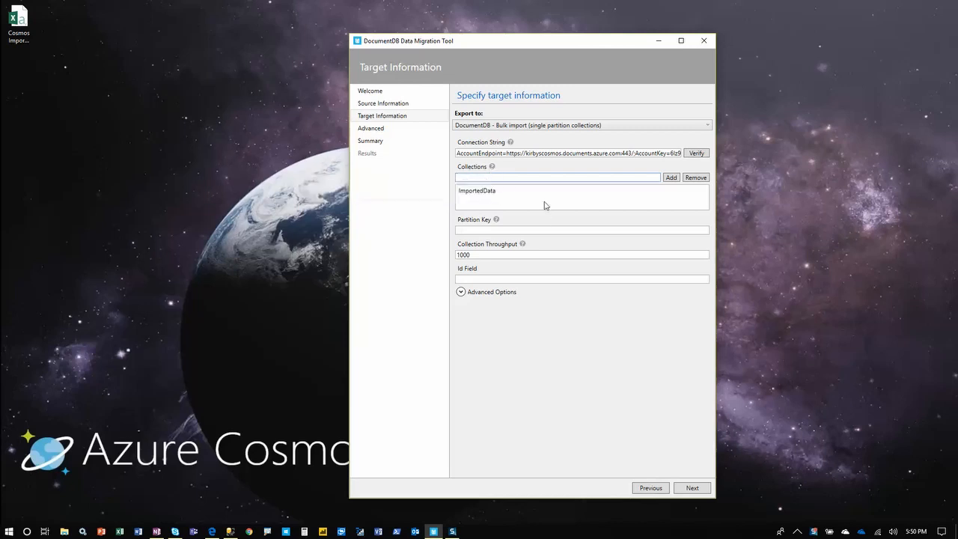
pyautogui.click(476, 190)
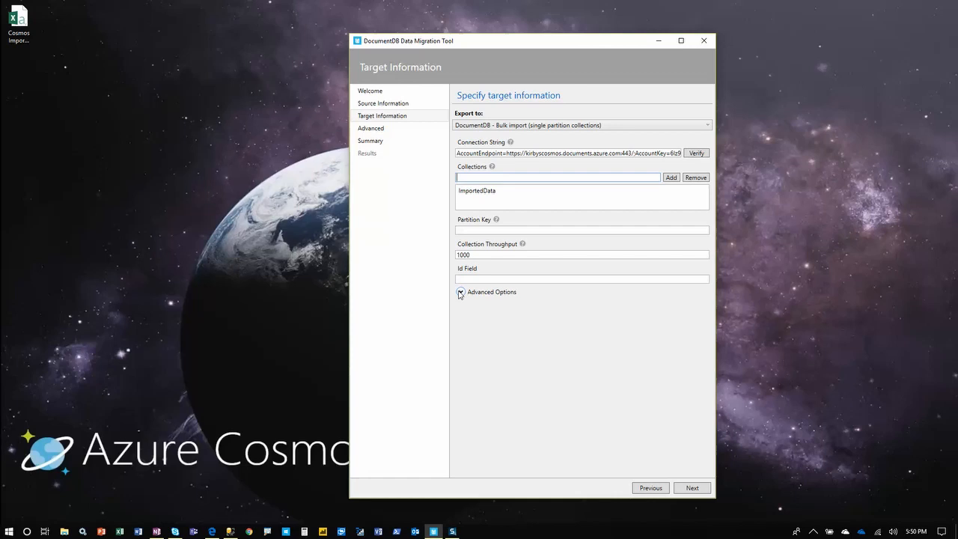
pyautogui.click(461, 292)
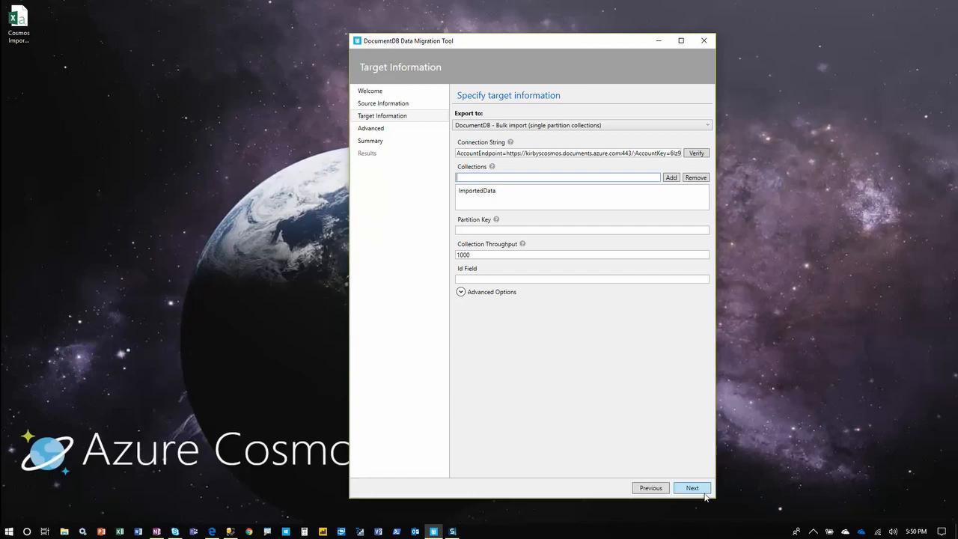
# Accept the Advanced settings and Summary and start the import into ImportedData.
pyautogui.click(691, 489)
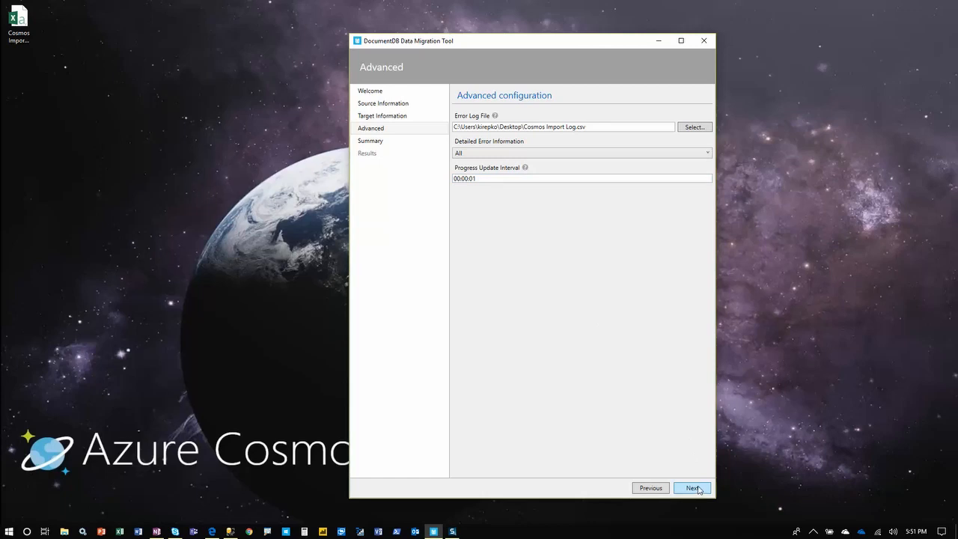
pyautogui.click(692, 488)
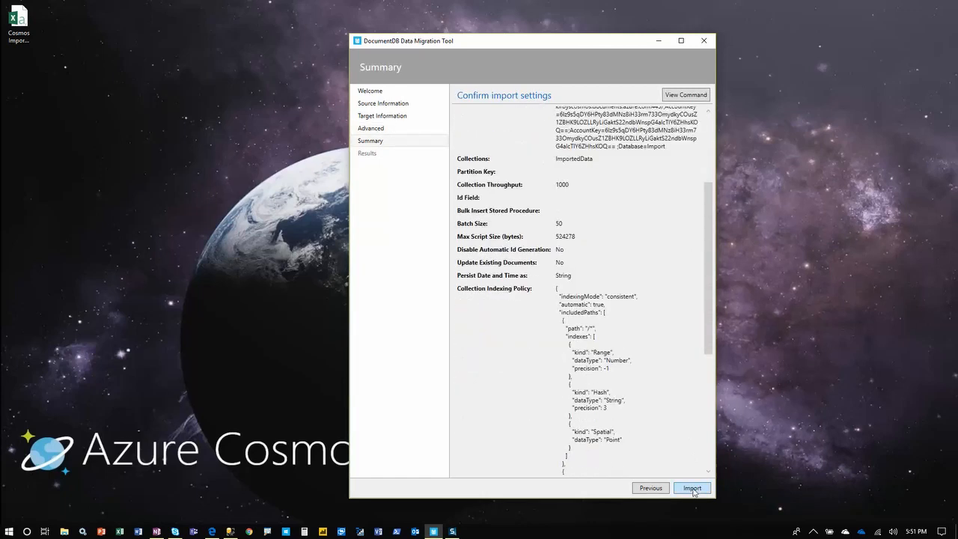
pyautogui.click(691, 488)
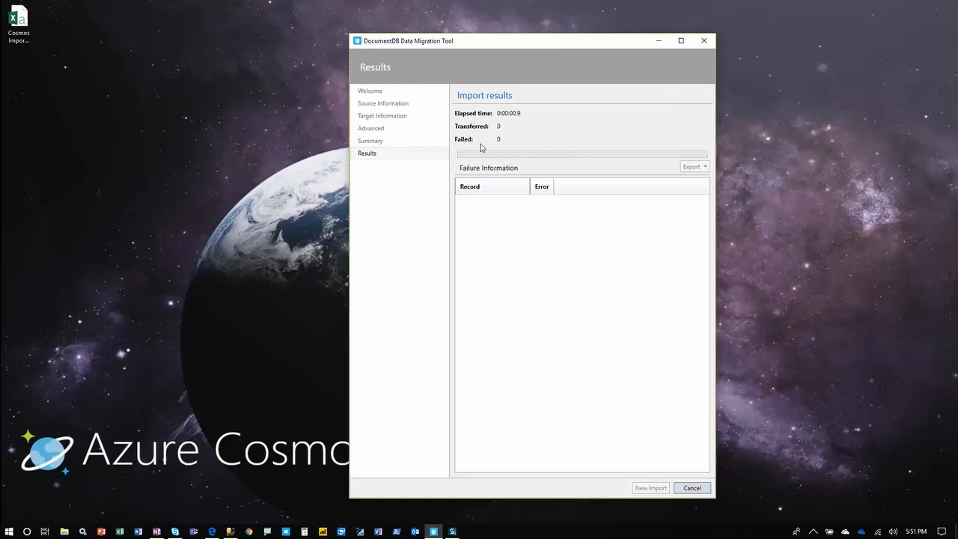
pyautogui.moveTo(503, 135)
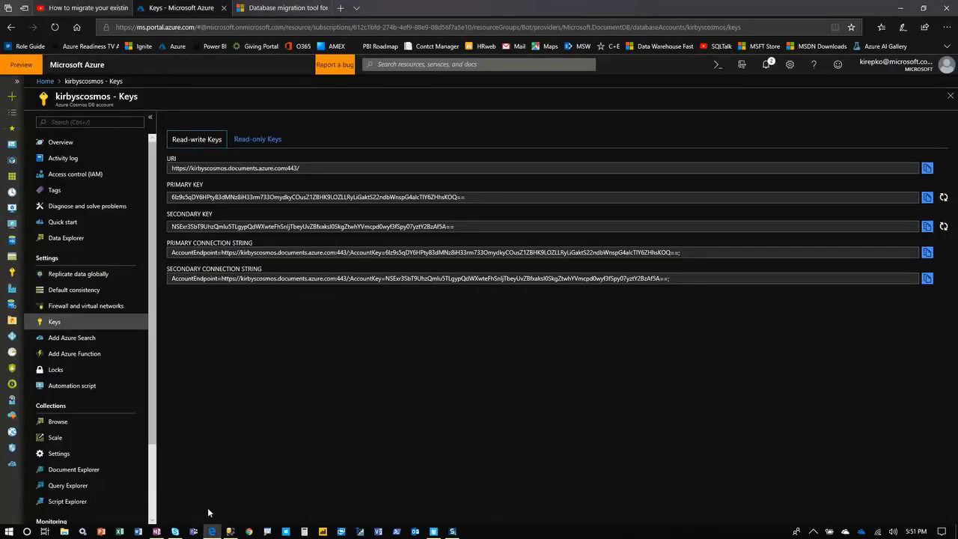
pyautogui.moveTo(85, 322)
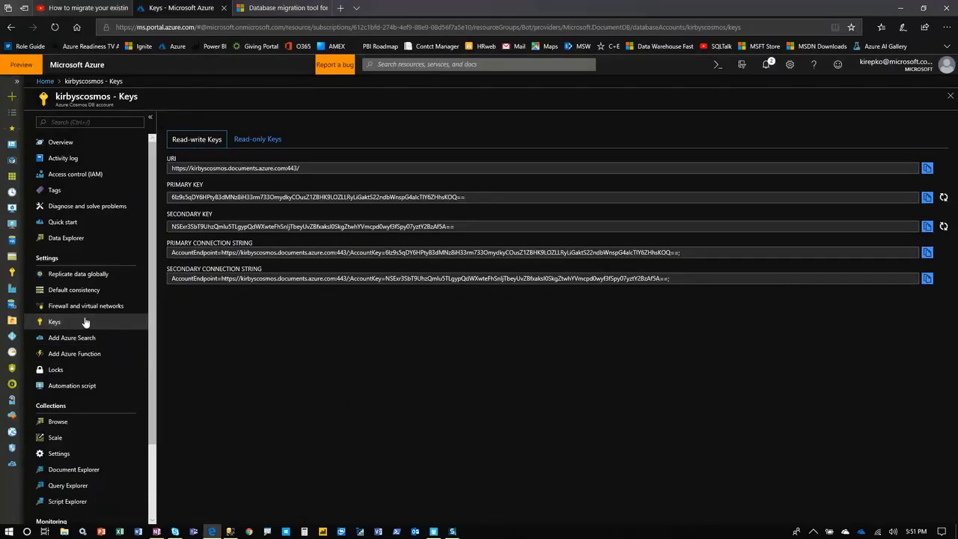
pyautogui.moveTo(84, 242)
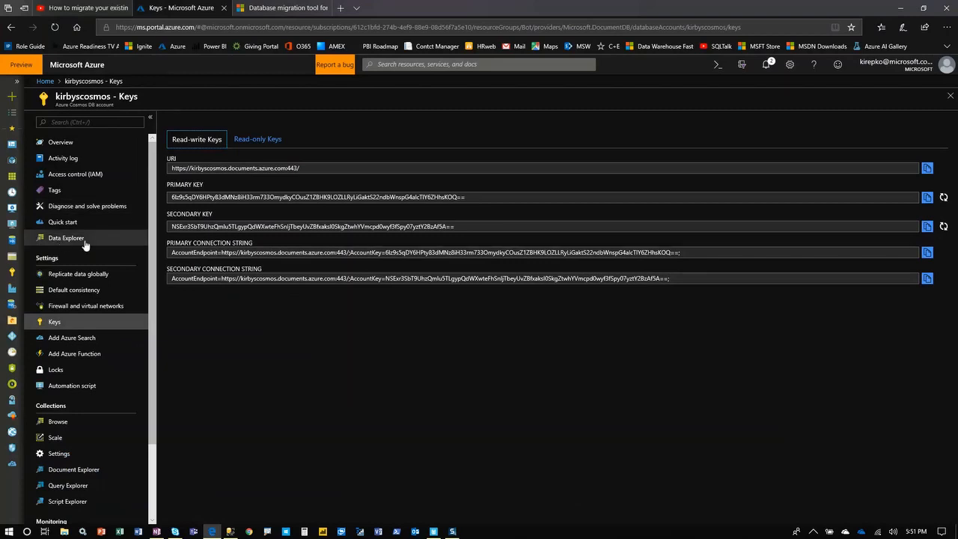
# Show Data Explorer with the import database expanded to reveal the ImportedData collection.
pyautogui.click(65, 238)
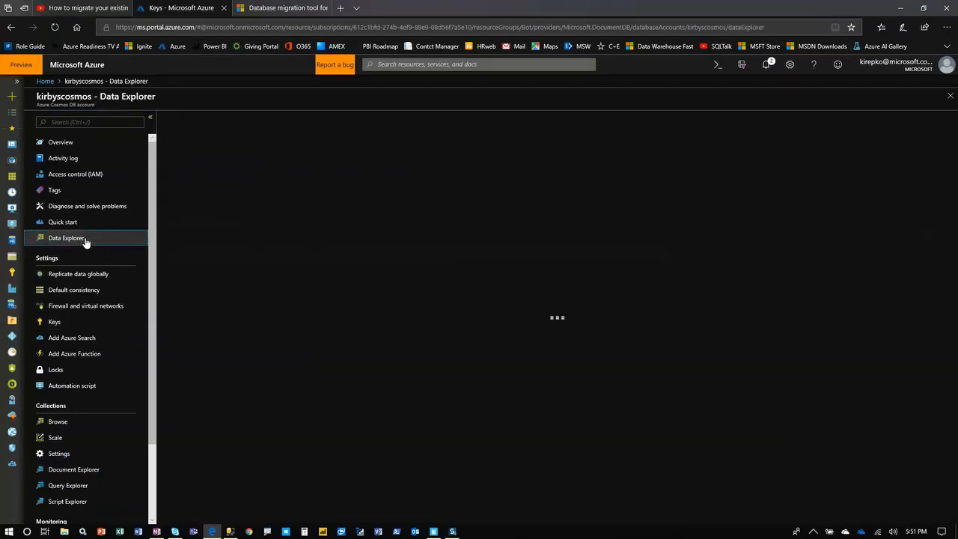
pyautogui.click(66, 236)
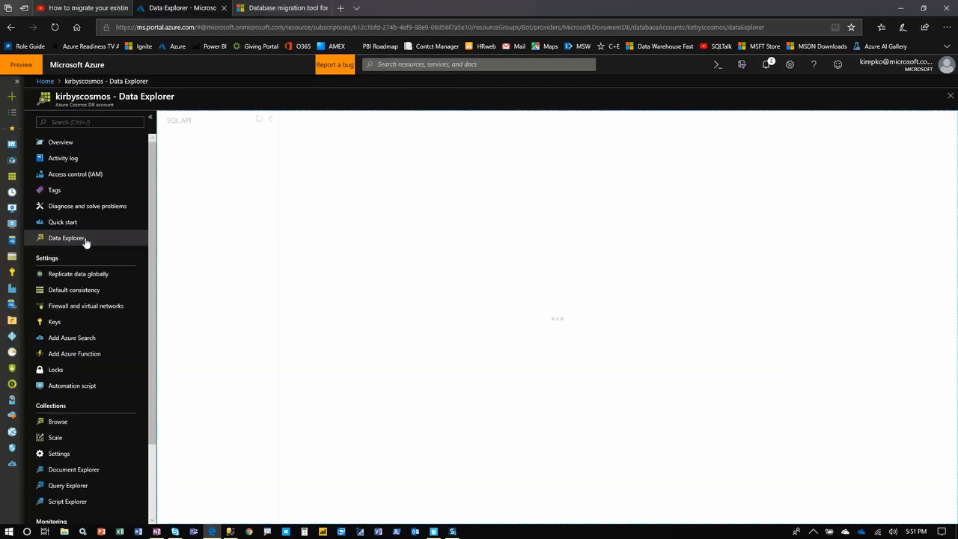
pyautogui.click(66, 238)
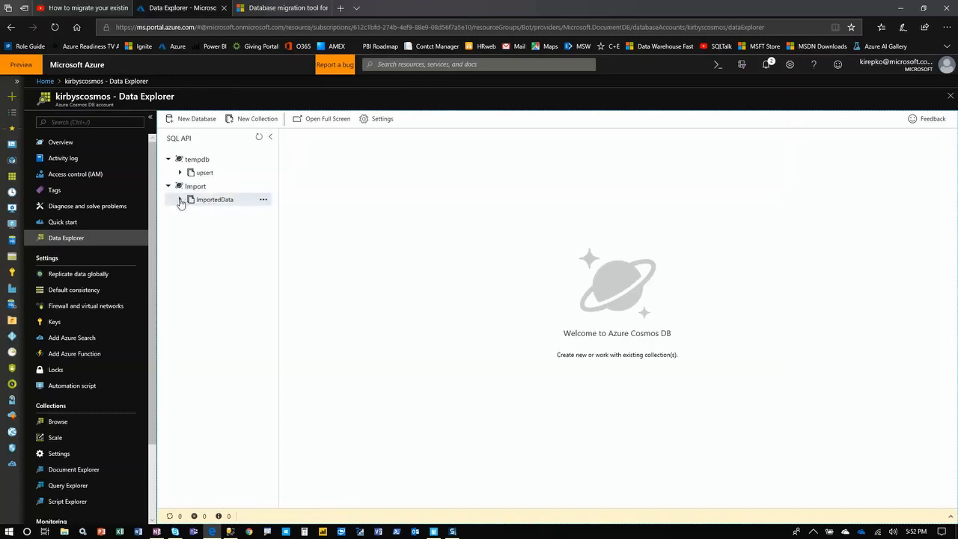
# Expand ImportedData to its Documents list and view the first imported profile's JSON.
pyautogui.click(180, 200)
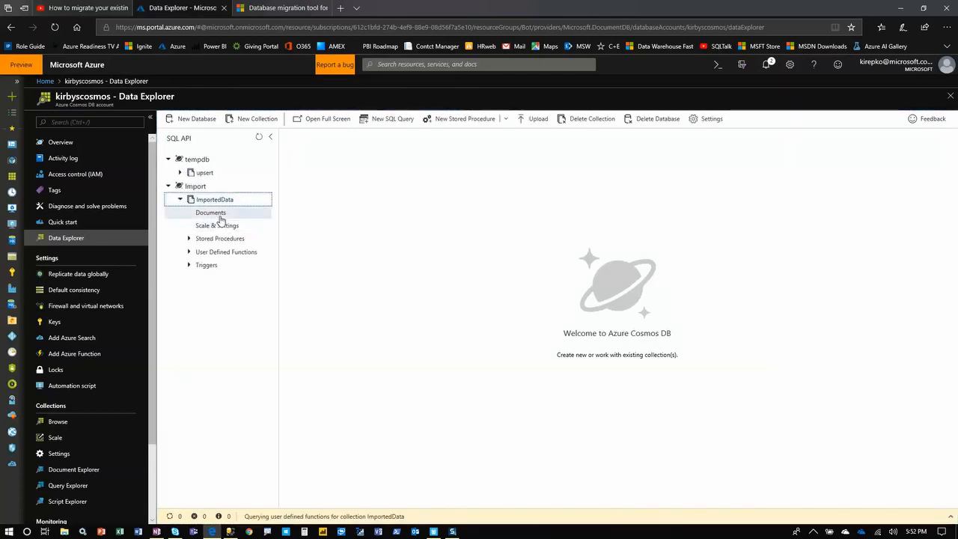
pyautogui.click(209, 213)
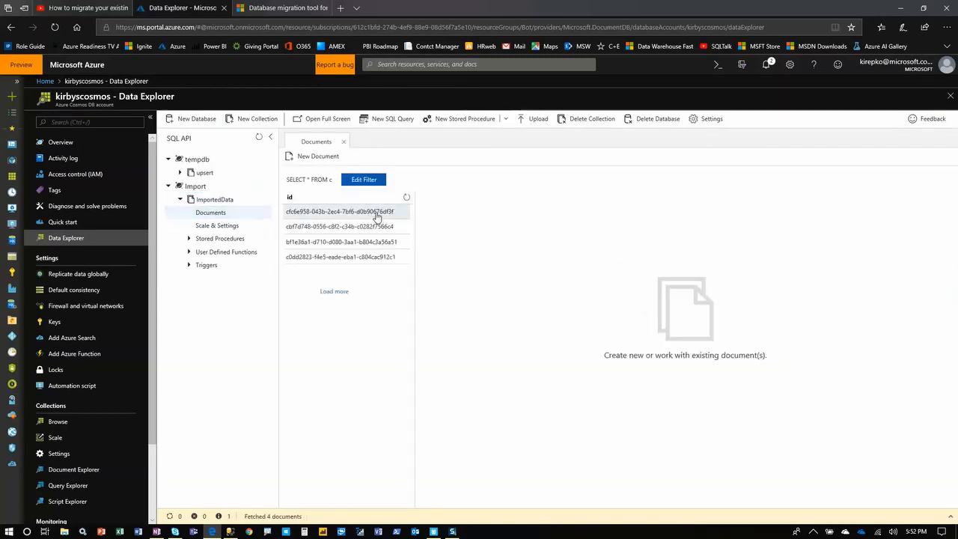
pyautogui.click(341, 211)
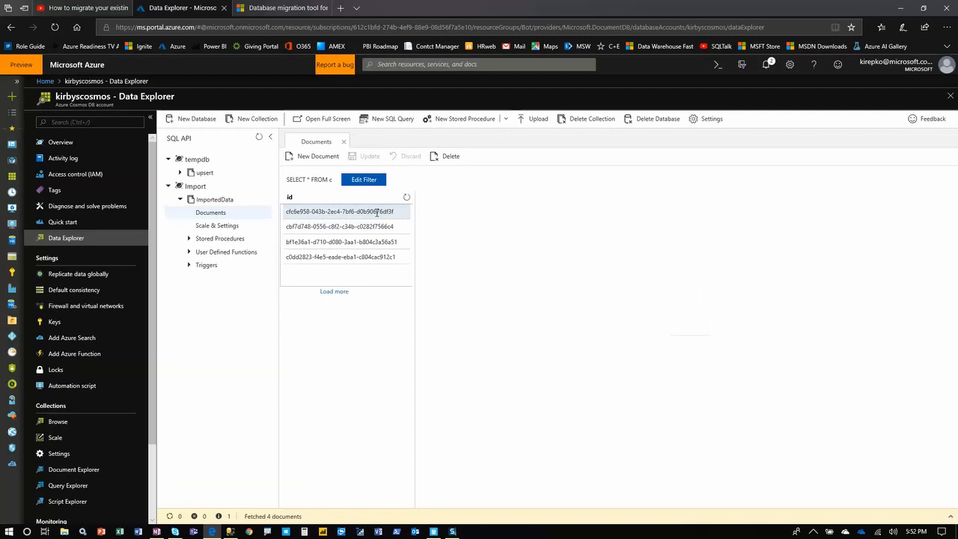
pyautogui.click(340, 211)
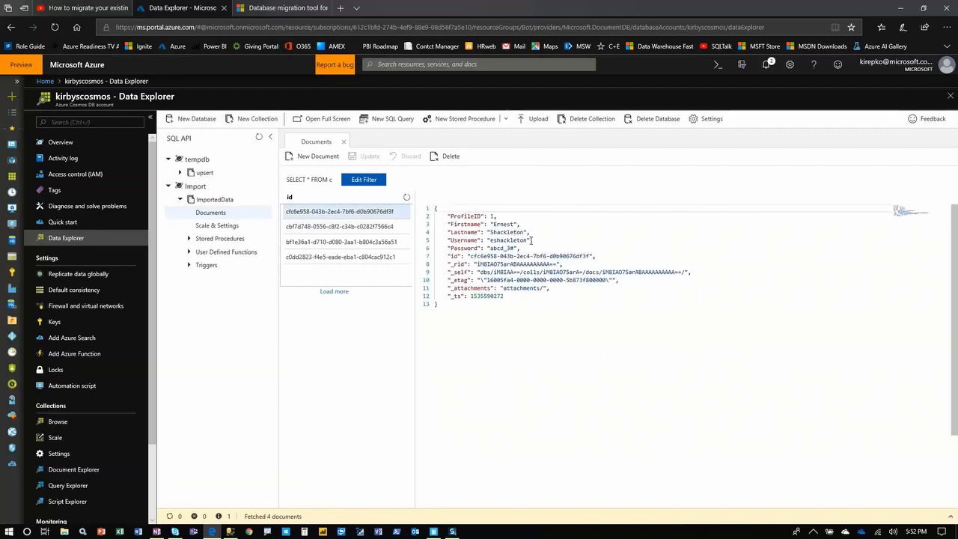
# View the remaining imported profile documents, each showing Firstname and Lastname as top-level fields.
pyautogui.click(341, 228)
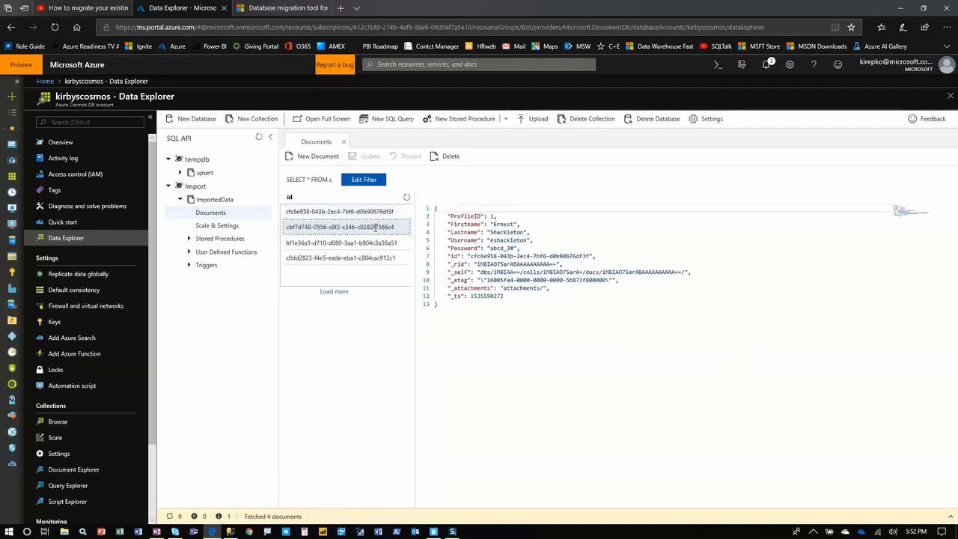
pyautogui.click(344, 228)
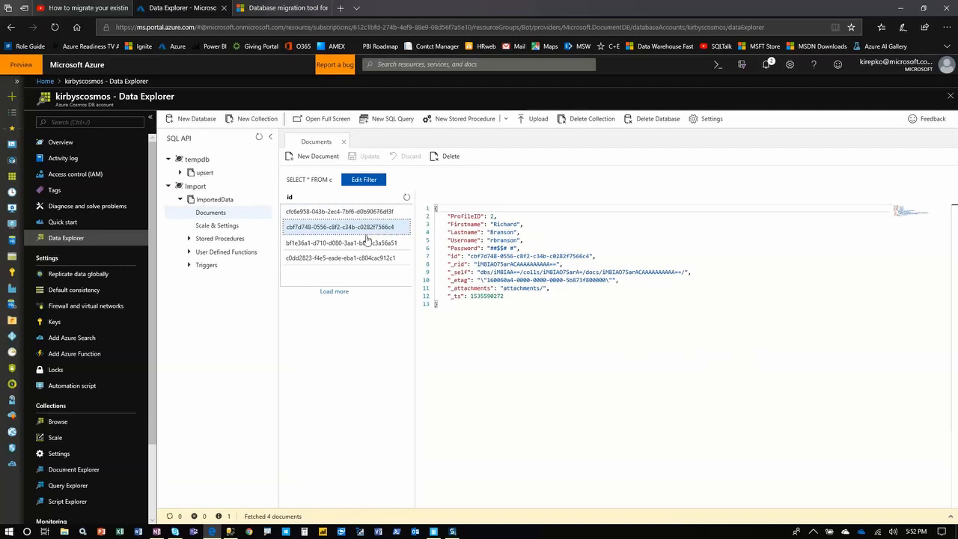
pyautogui.click(342, 243)
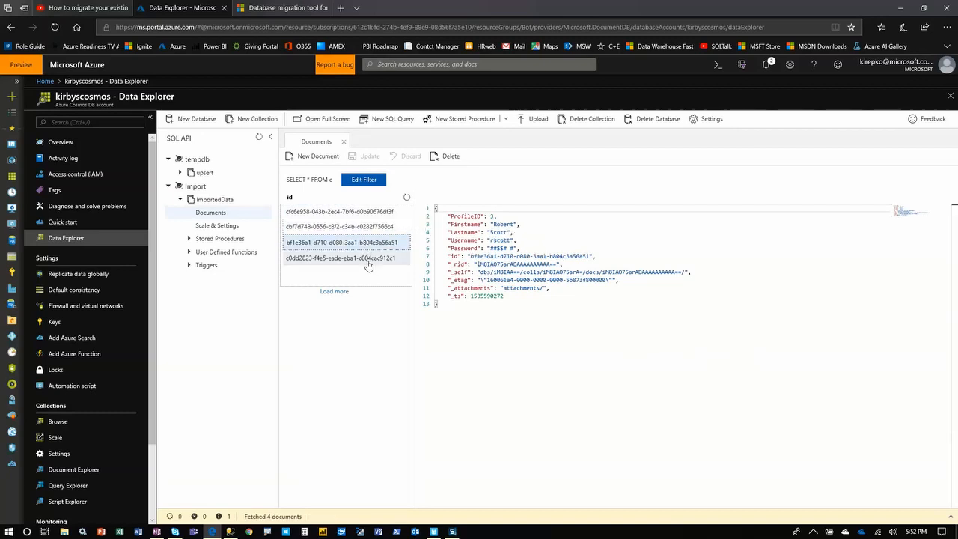
pyautogui.click(341, 258)
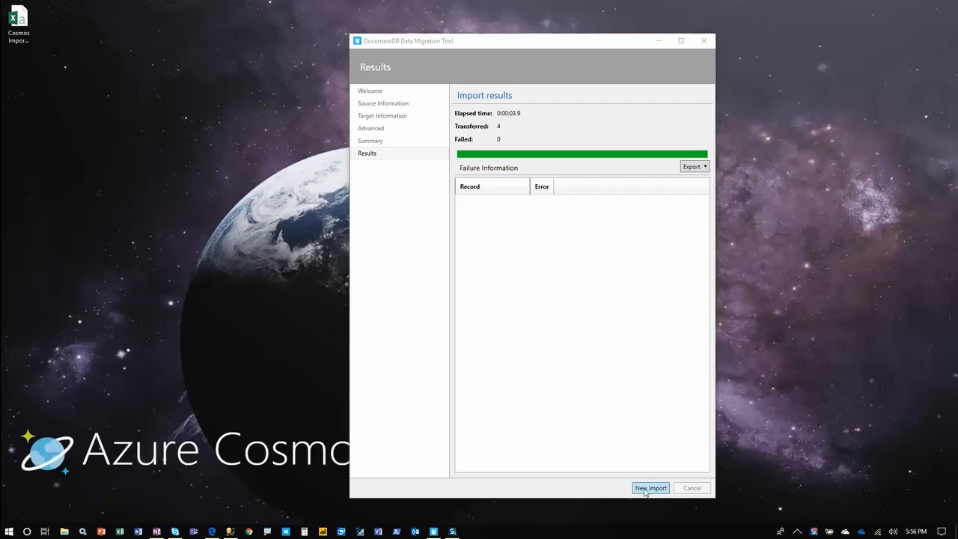
# Start a New Import from the Results page without resetting the previous import settings.
pyautogui.click(650, 488)
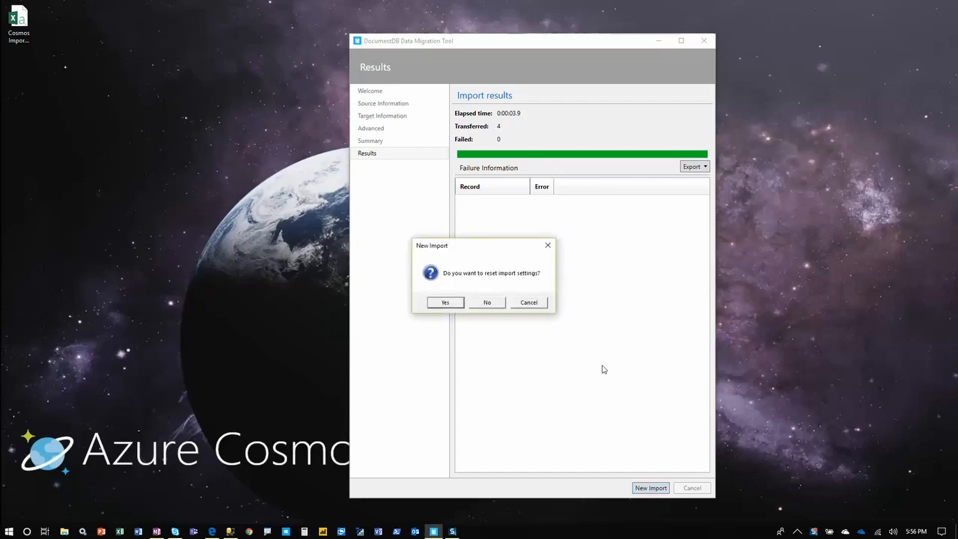
pyautogui.moveTo(494, 267)
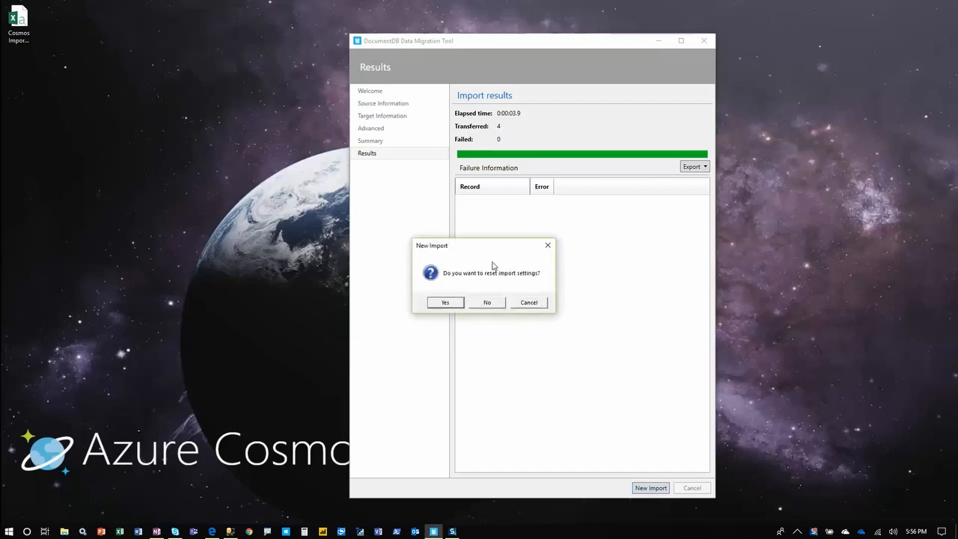
pyautogui.moveTo(488, 308)
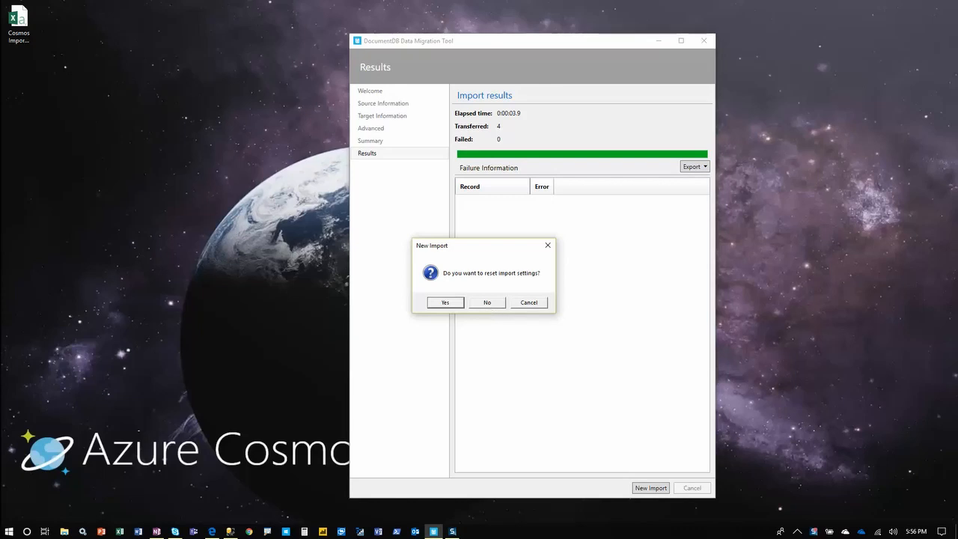
pyautogui.click(444, 303)
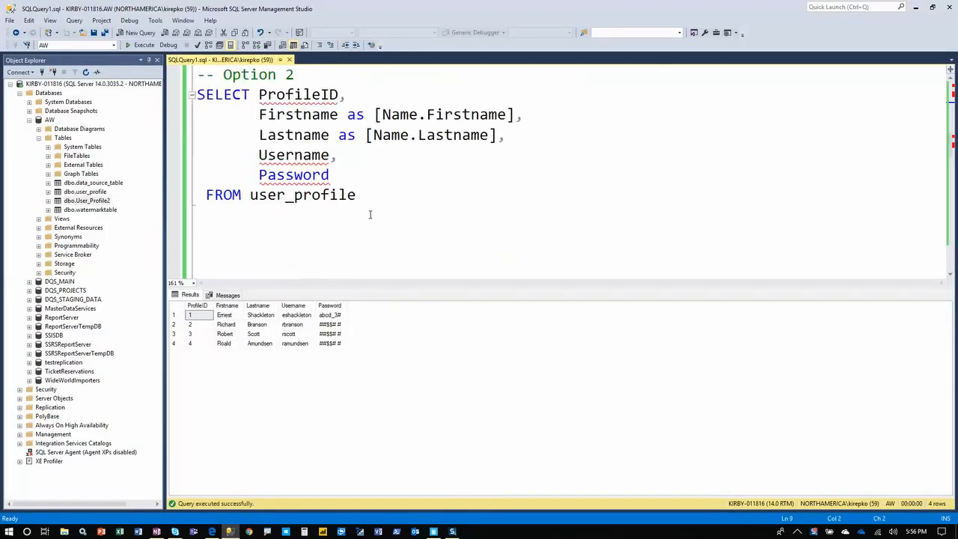
# Execute the Option 2 query returning [Name.Firstname] and [Name.Lastname] columns for the four profiles.
pyautogui.press('ctrl+a')
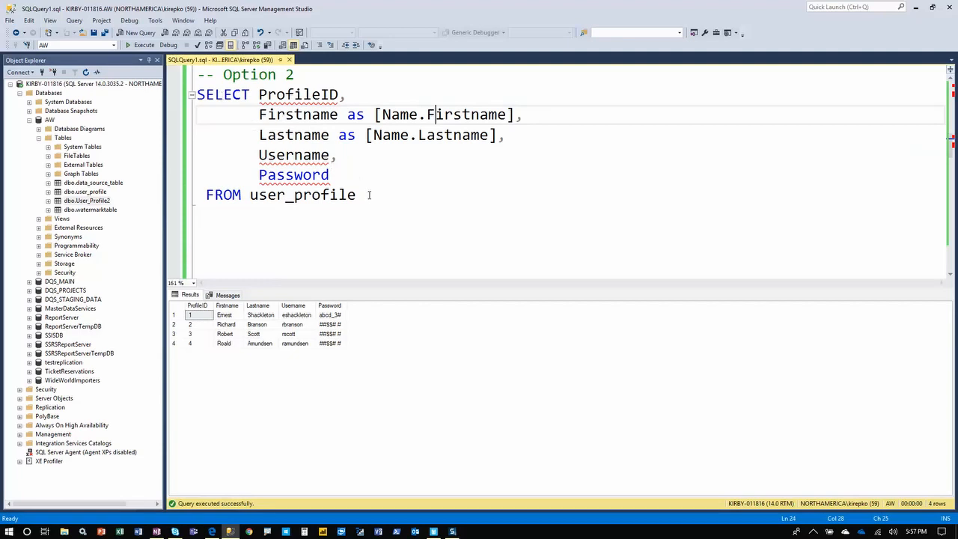
pyautogui.moveTo(327, 120)
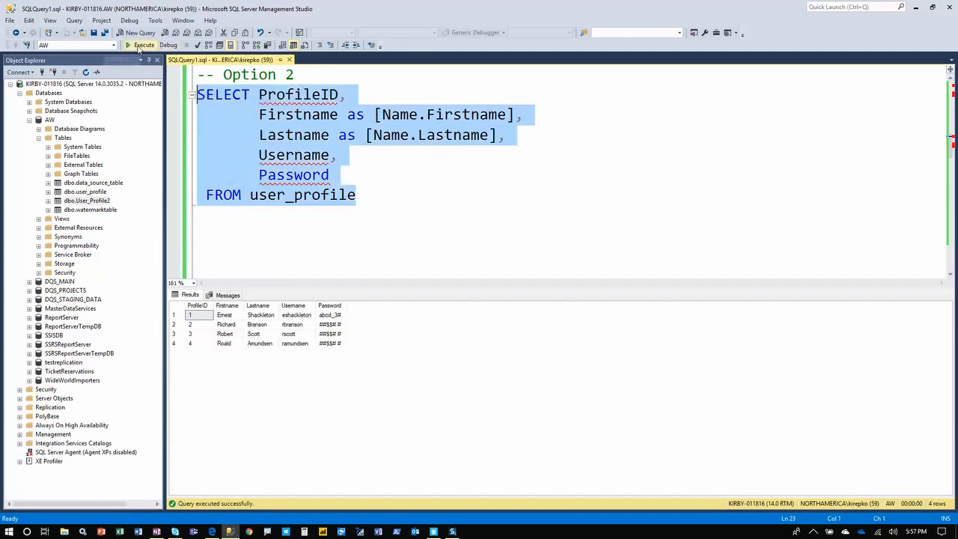
pyautogui.click(141, 44)
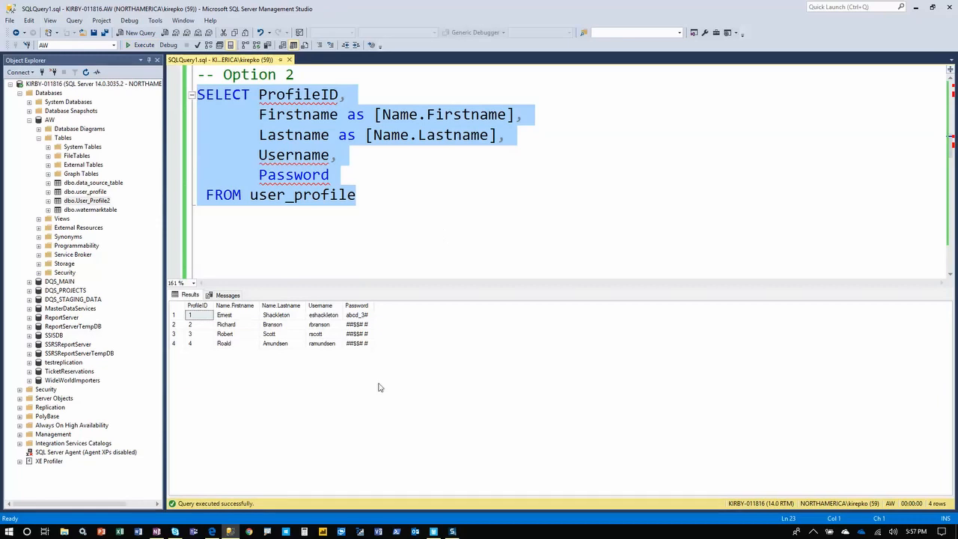
pyautogui.moveTo(240, 310)
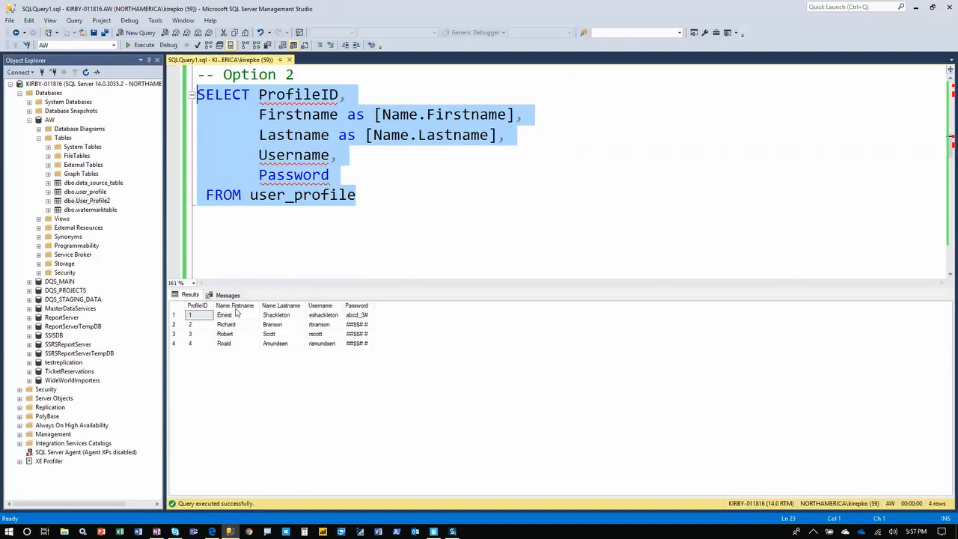
pyautogui.click(431, 128)
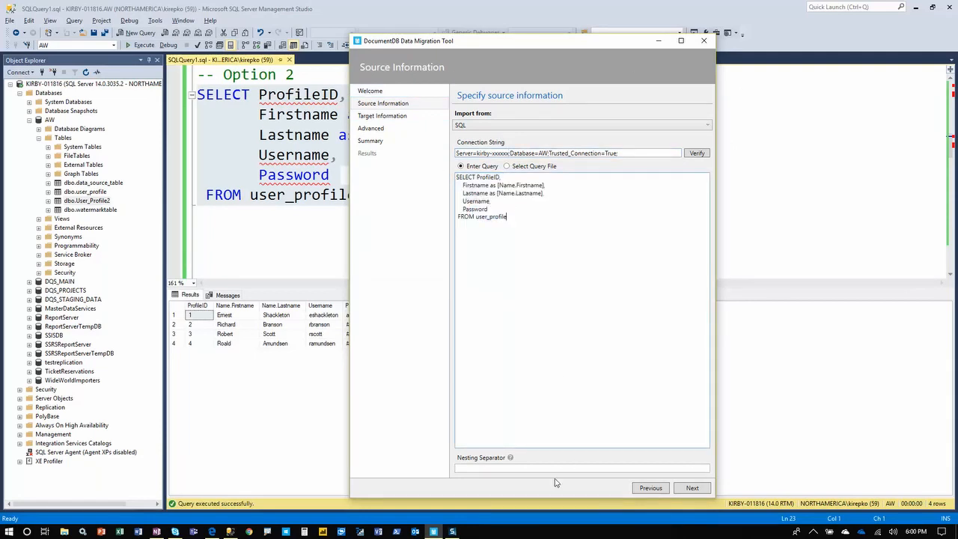
pyautogui.moveTo(888, 42)
pyautogui.write('.')
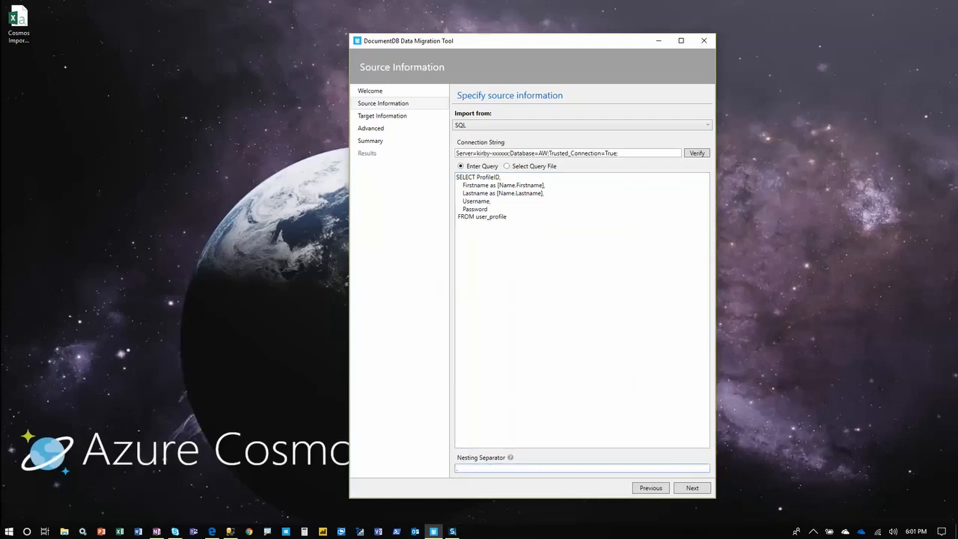
pyautogui.moveTo(537, 457)
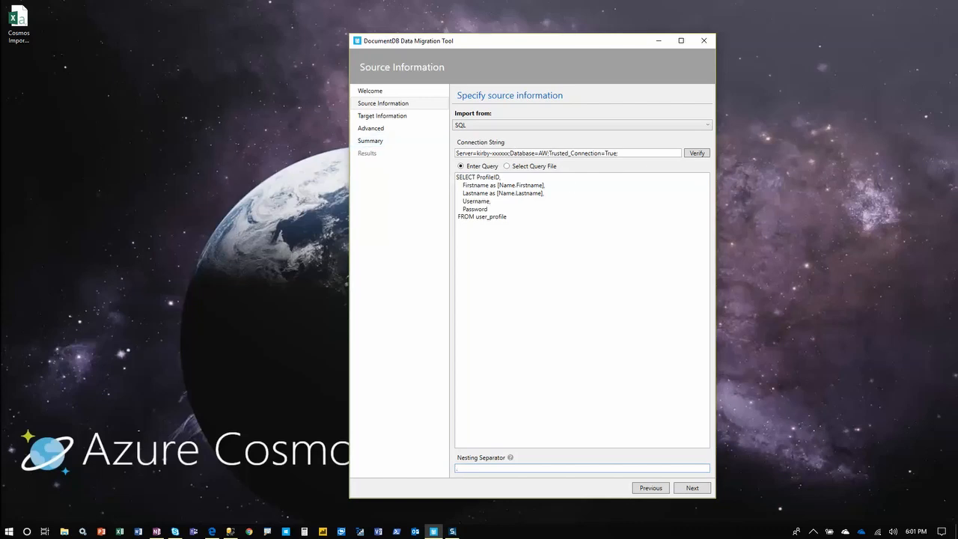
# Advance past Target Information (ImportedData) and the Summary, then run the second import.
pyautogui.click(692, 489)
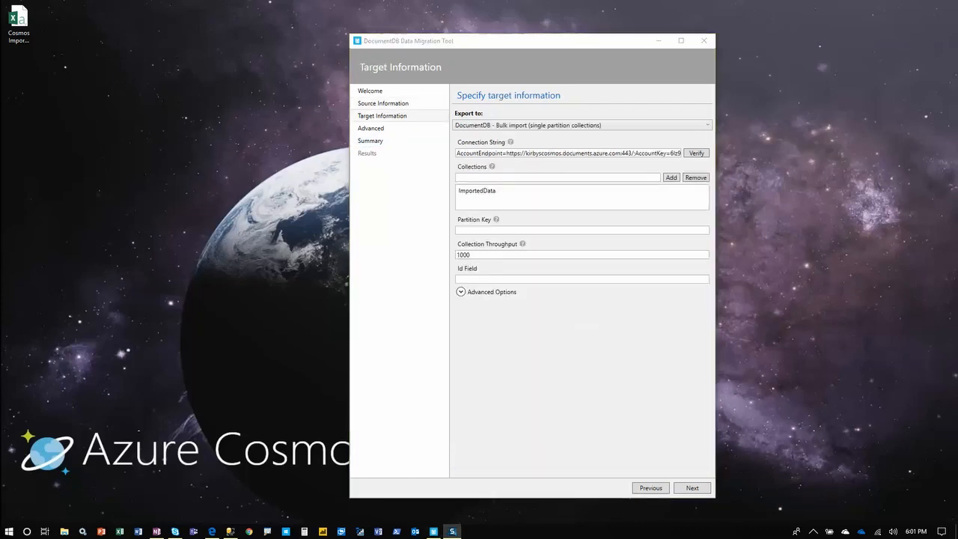
pyautogui.click(476, 190)
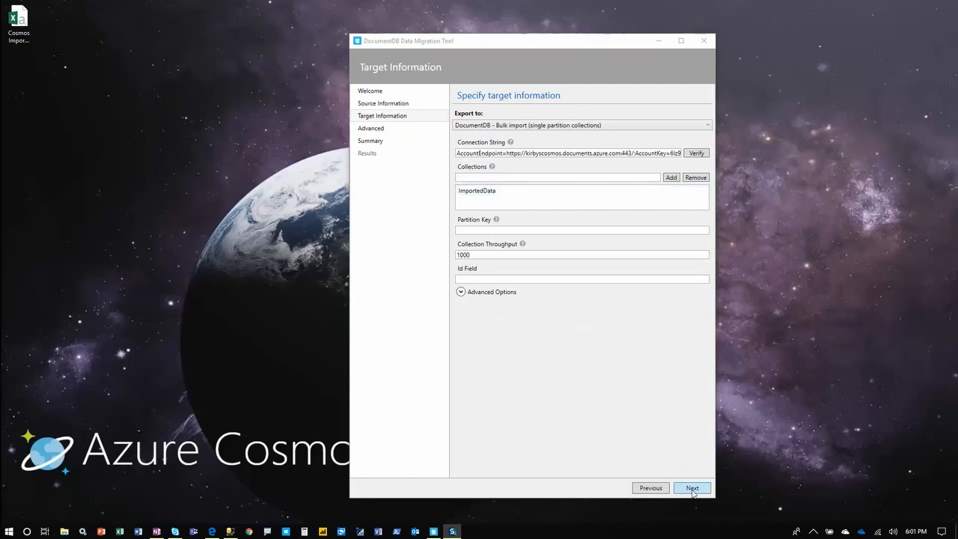
pyautogui.click(692, 488)
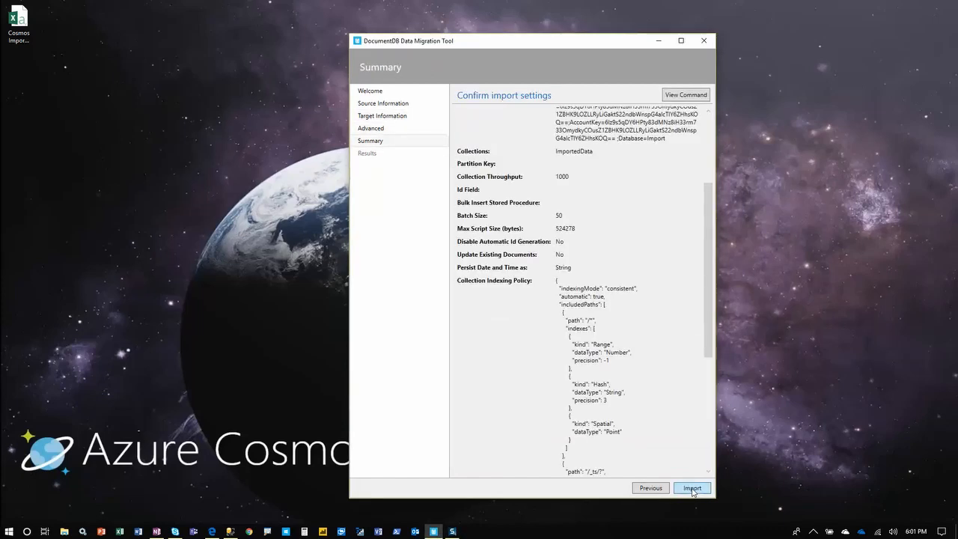
pyautogui.click(692, 488)
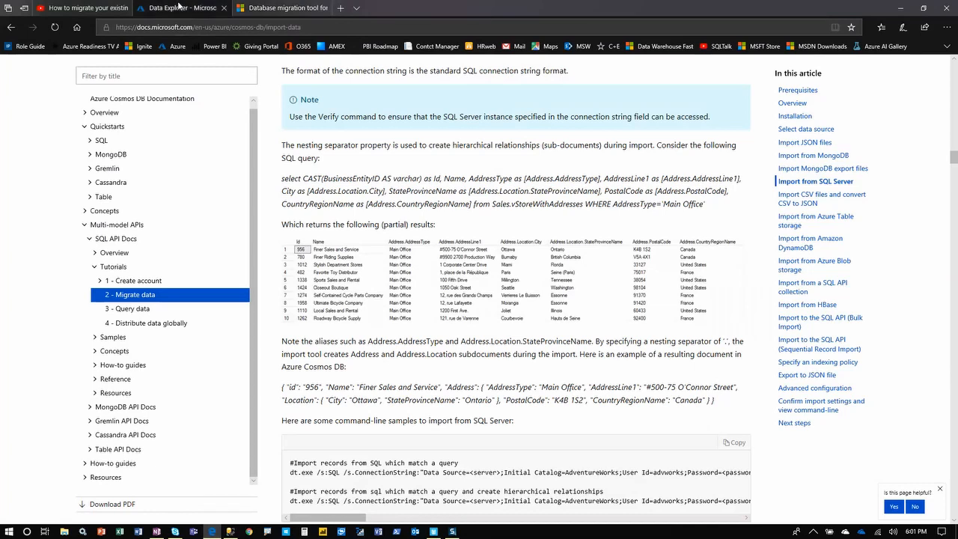
# Refresh ImportedData documents and view a new one with Name nesting Firstname Ernest, Lastname Shackleton.
pyautogui.click(180, 7)
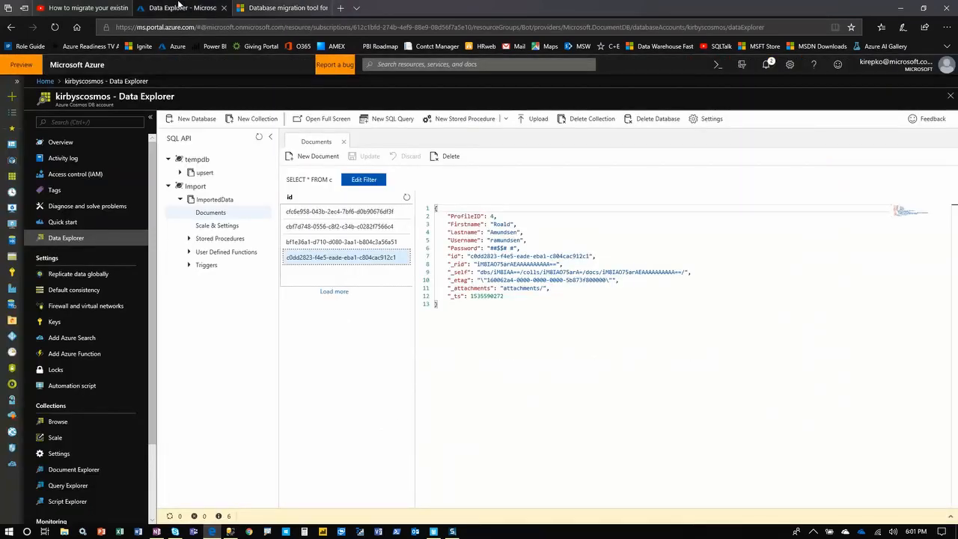
pyautogui.click(407, 197)
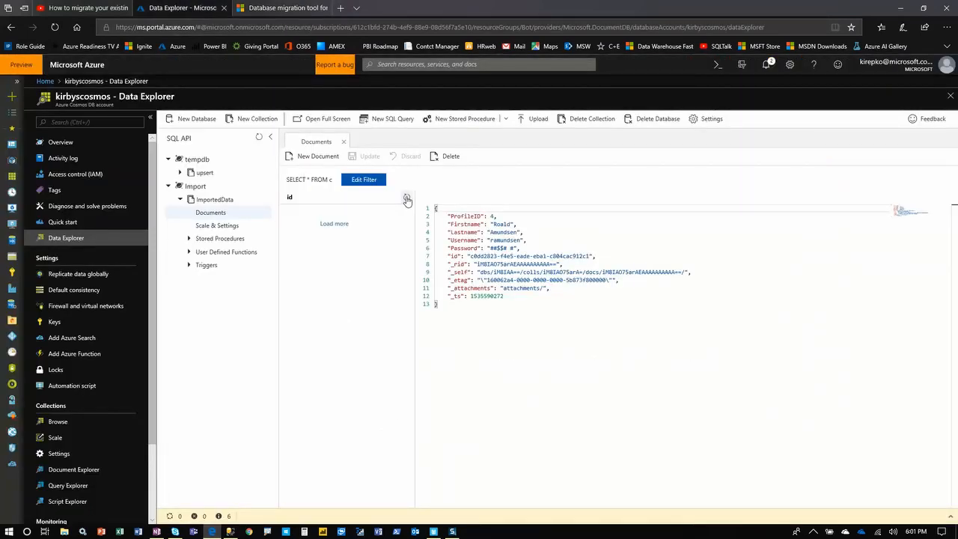
pyautogui.click(408, 198)
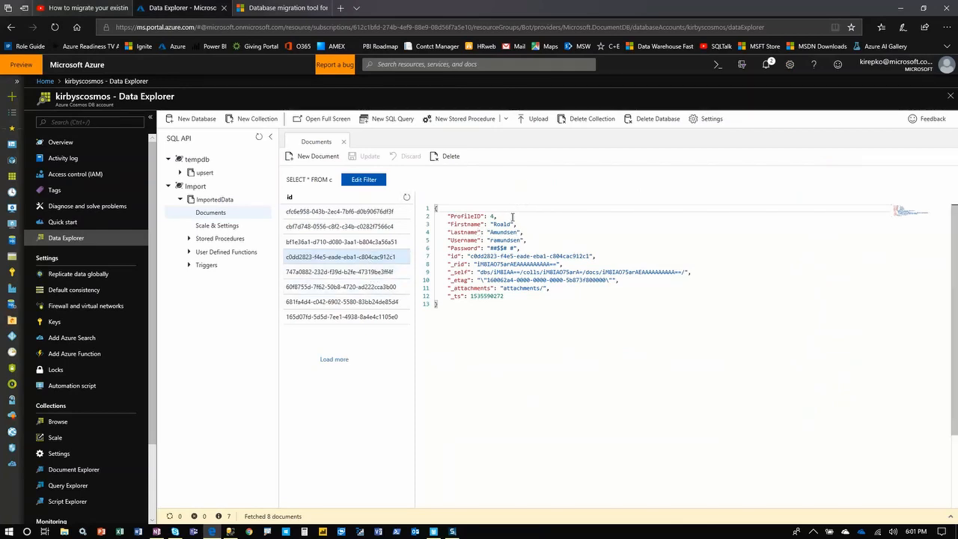
pyautogui.doubleClick(467, 215)
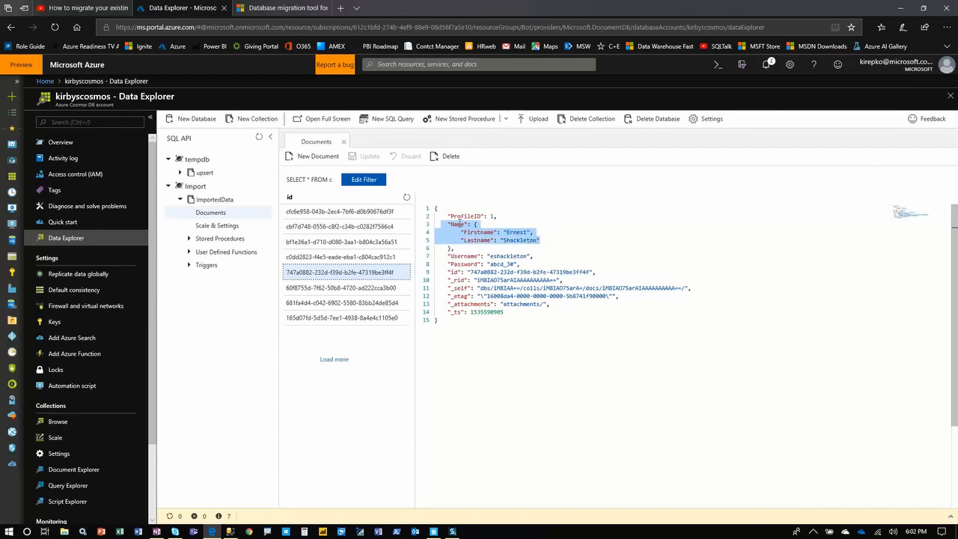
pyautogui.moveTo(485, 253)
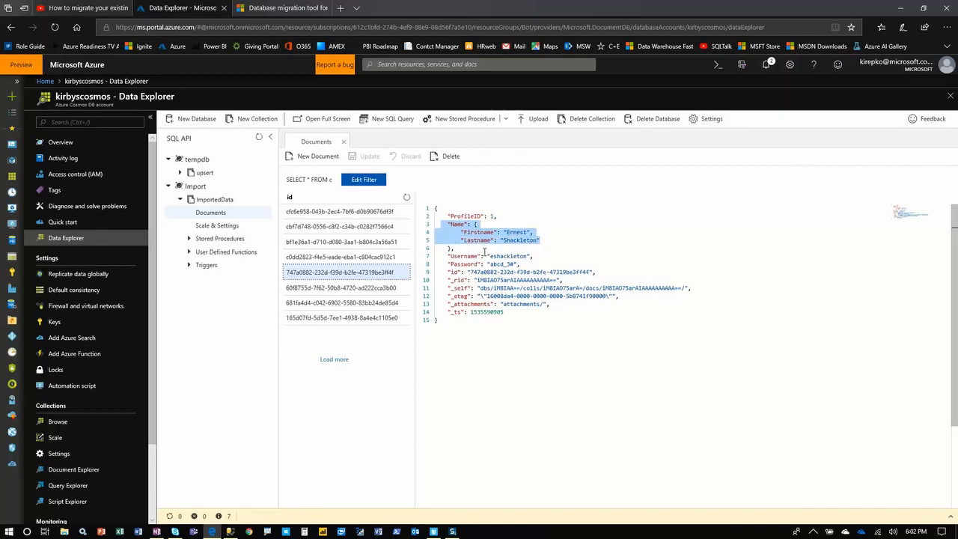